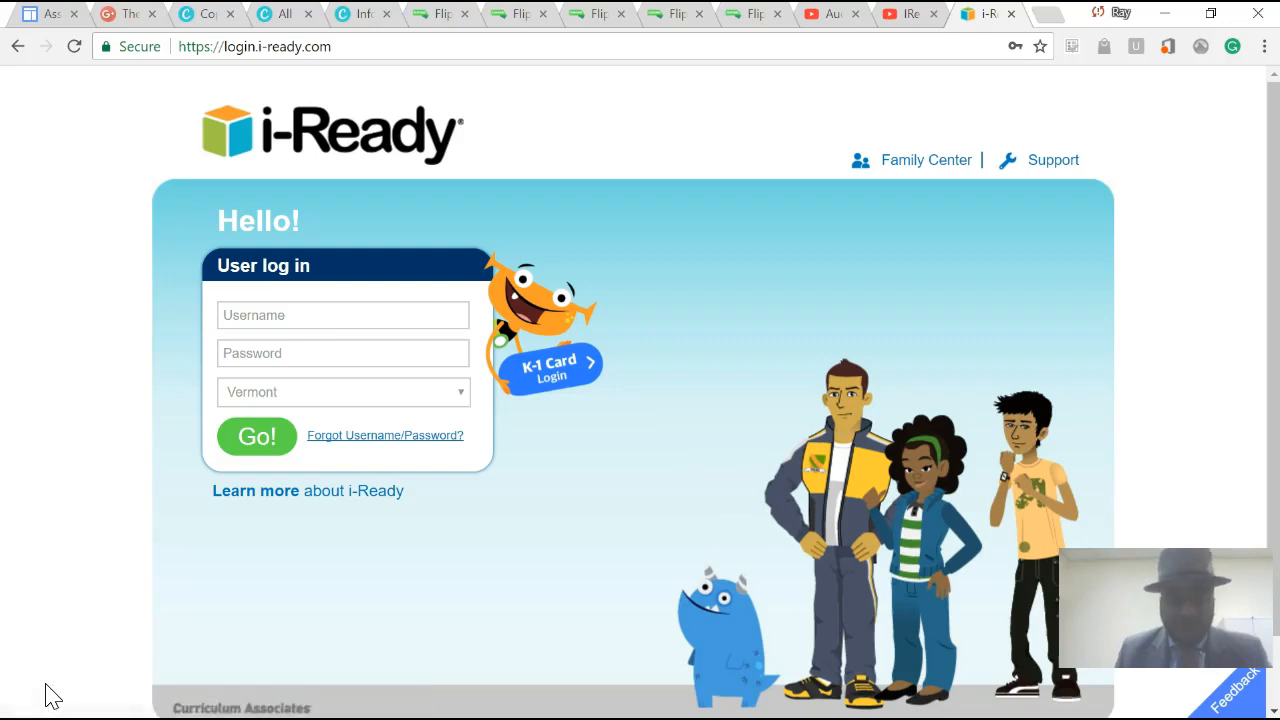
- Dismiss the feedback survey, then play 'IReady Math Lessons Part 1' in full screen
{"action": "left_click", "coordinate": [1231, 685]}
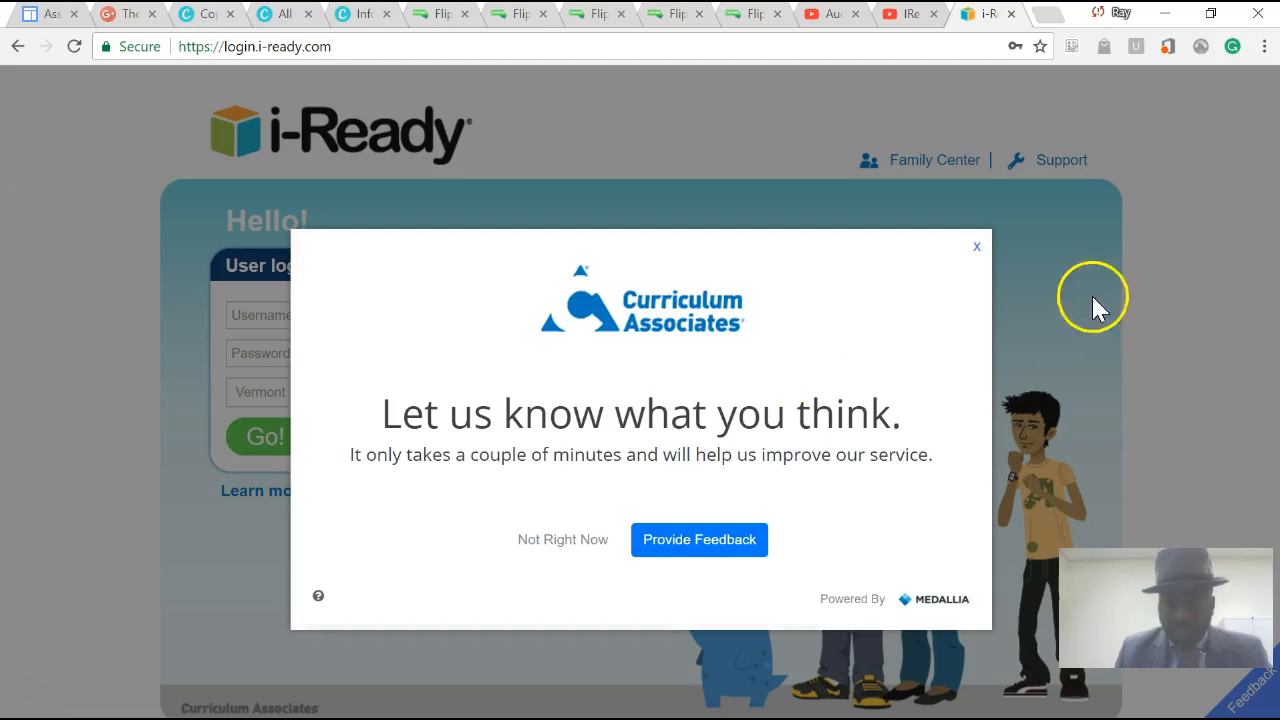
{"action": "left_click", "coordinate": [977, 246]}
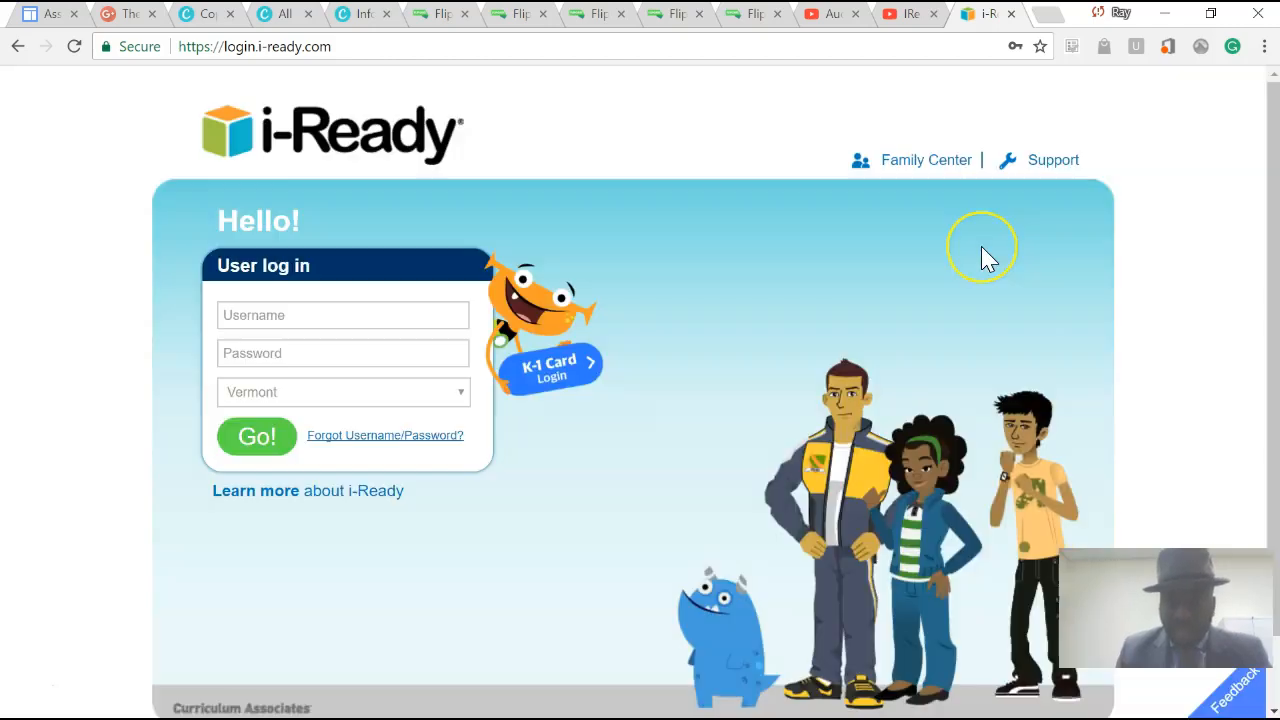
{"action": "mouse_move", "coordinate": [988, 258]}
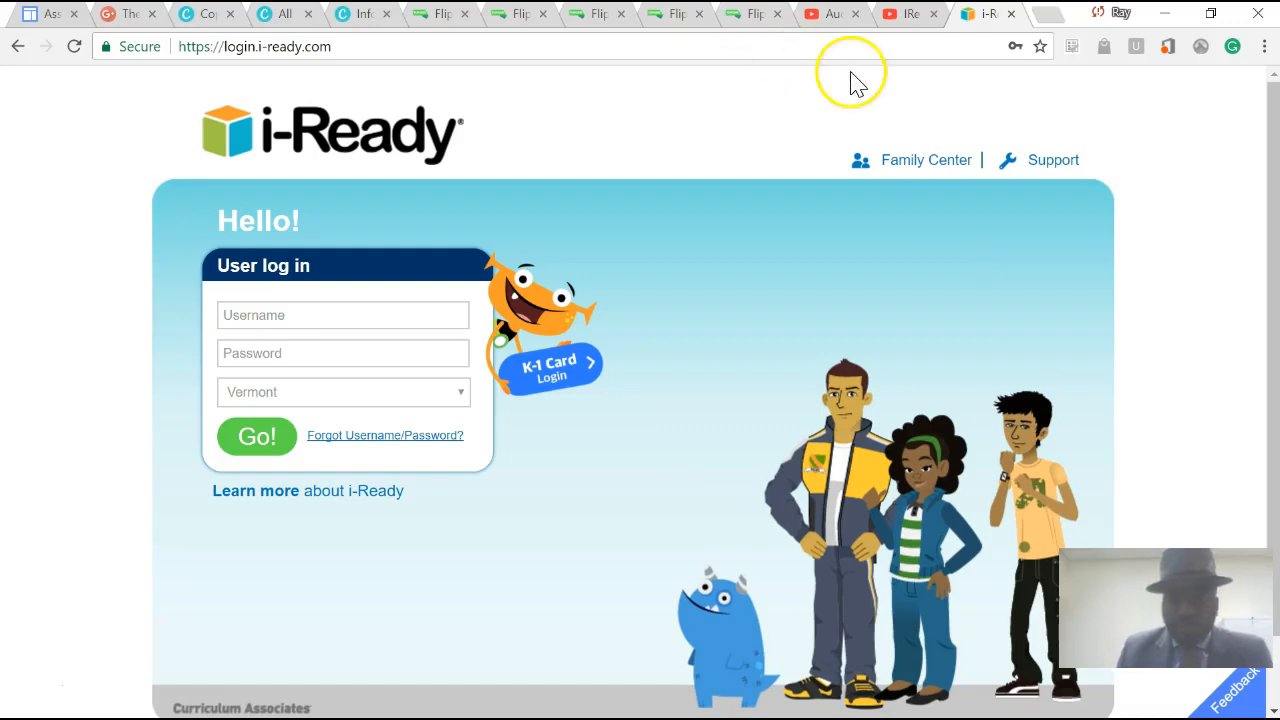
{"action": "mouse_move", "coordinate": [925, 72]}
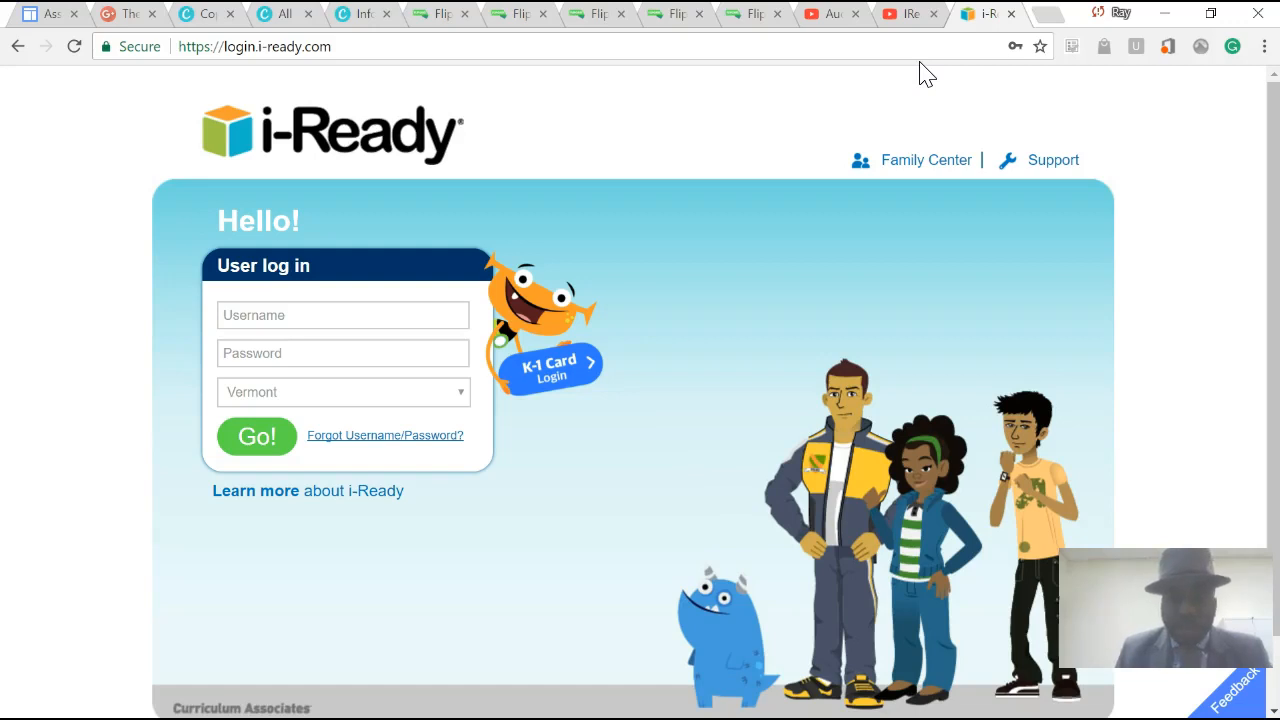
{"action": "mouse_move", "coordinate": [905, 14]}
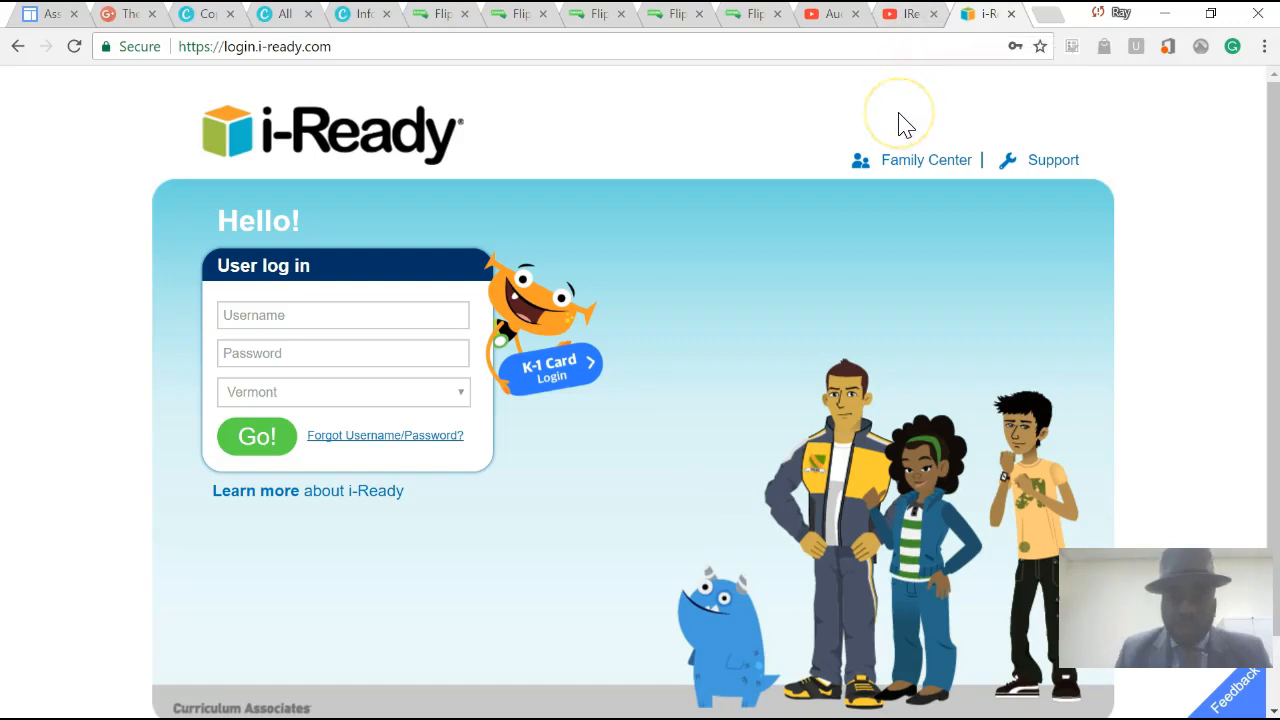
{"action": "mouse_move", "coordinate": [900, 120]}
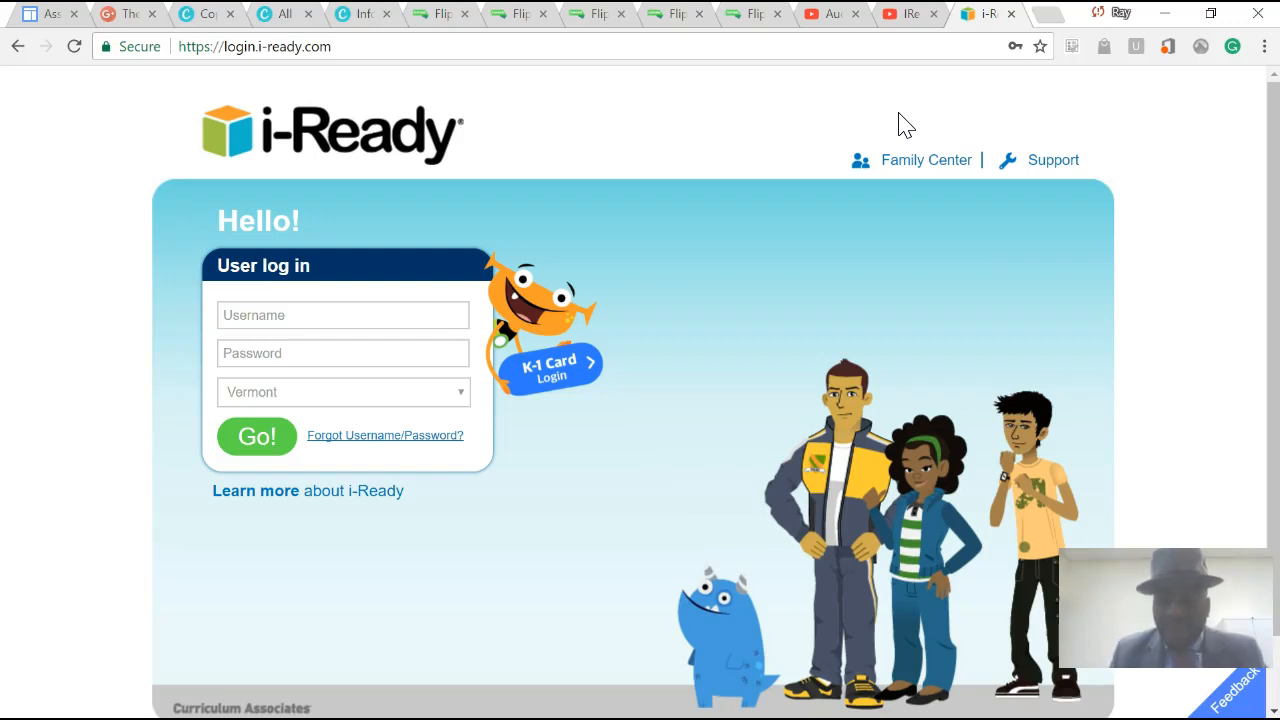
{"action": "mouse_move", "coordinate": [897, 25]}
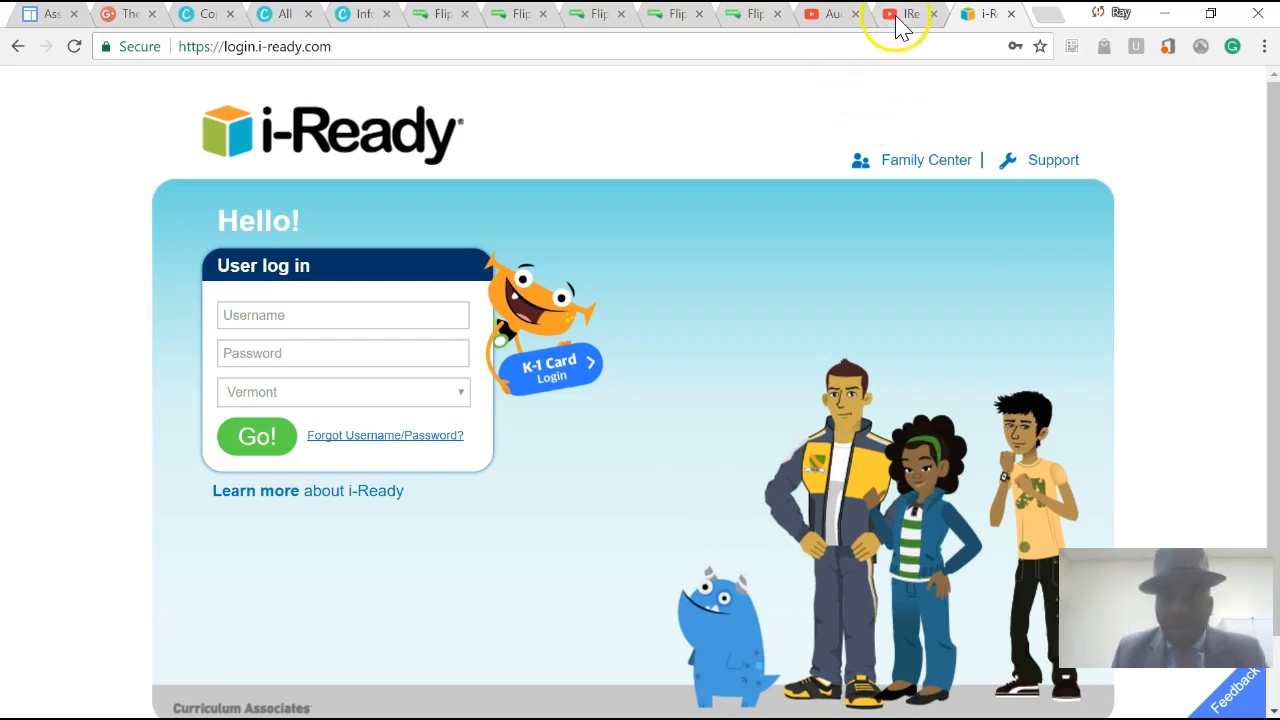
{"action": "left_click", "coordinate": [895, 13]}
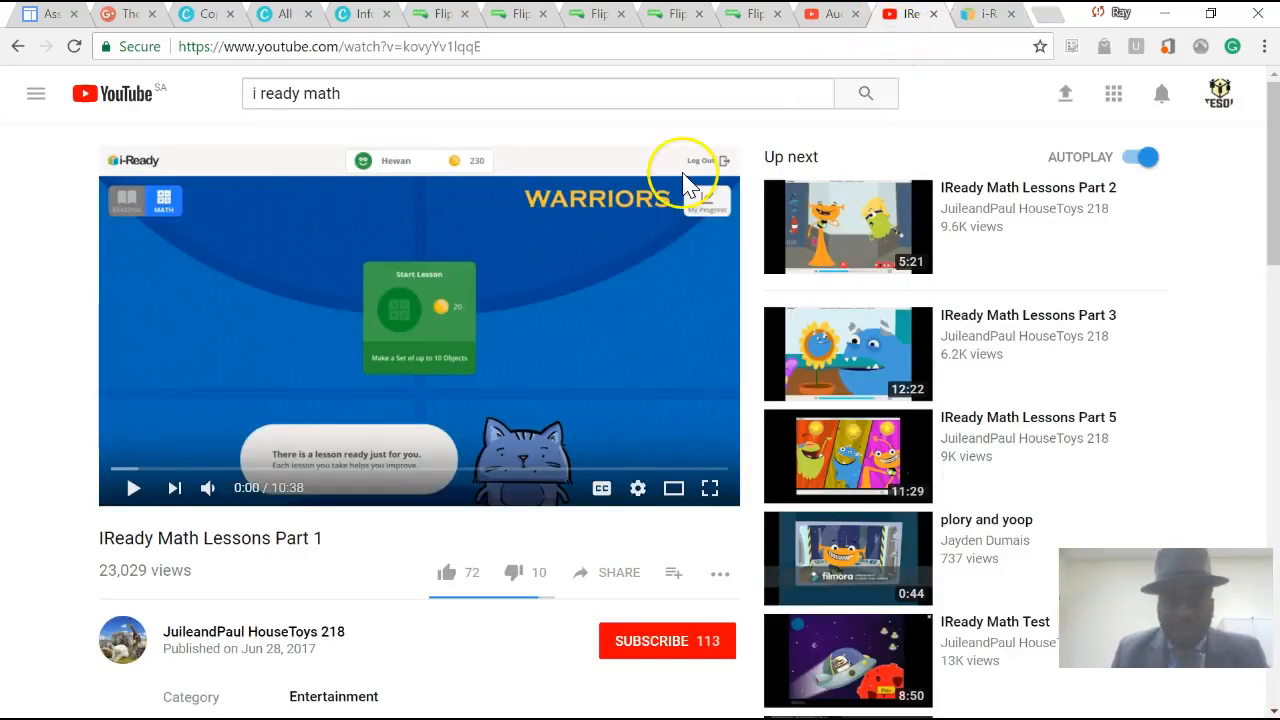
{"action": "mouse_move", "coordinate": [135, 490]}
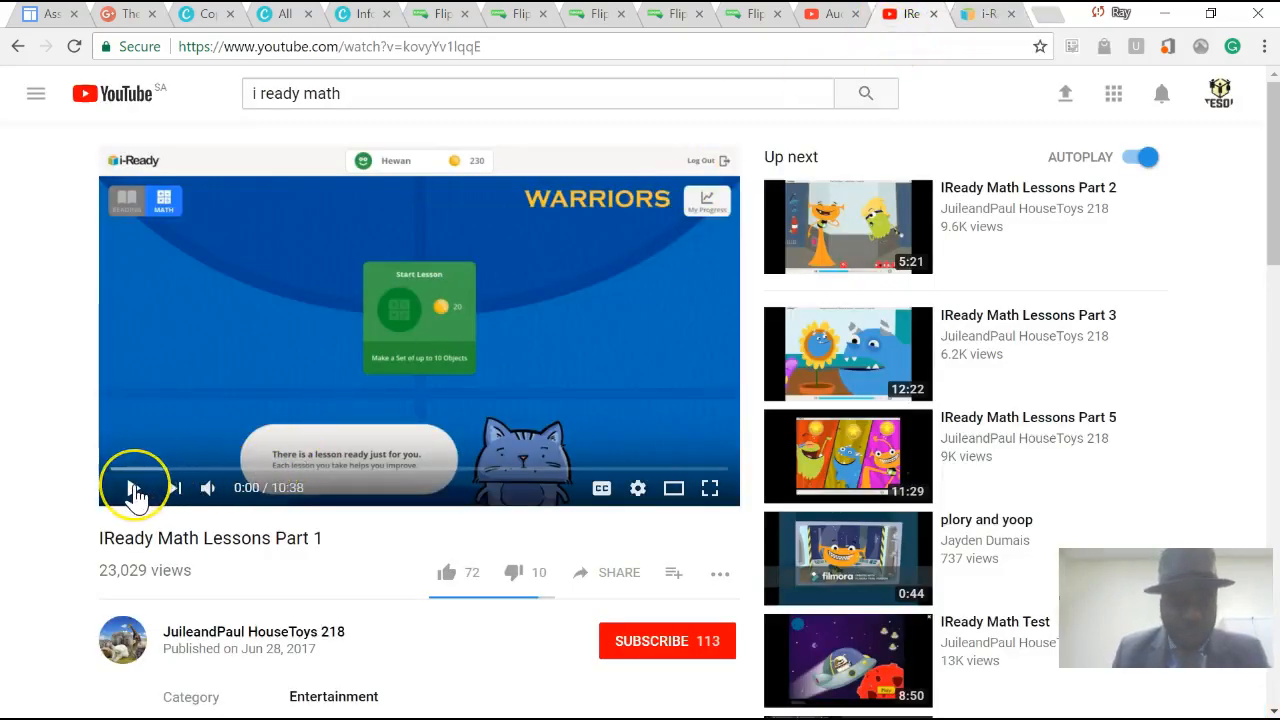
{"action": "left_click", "coordinate": [134, 488]}
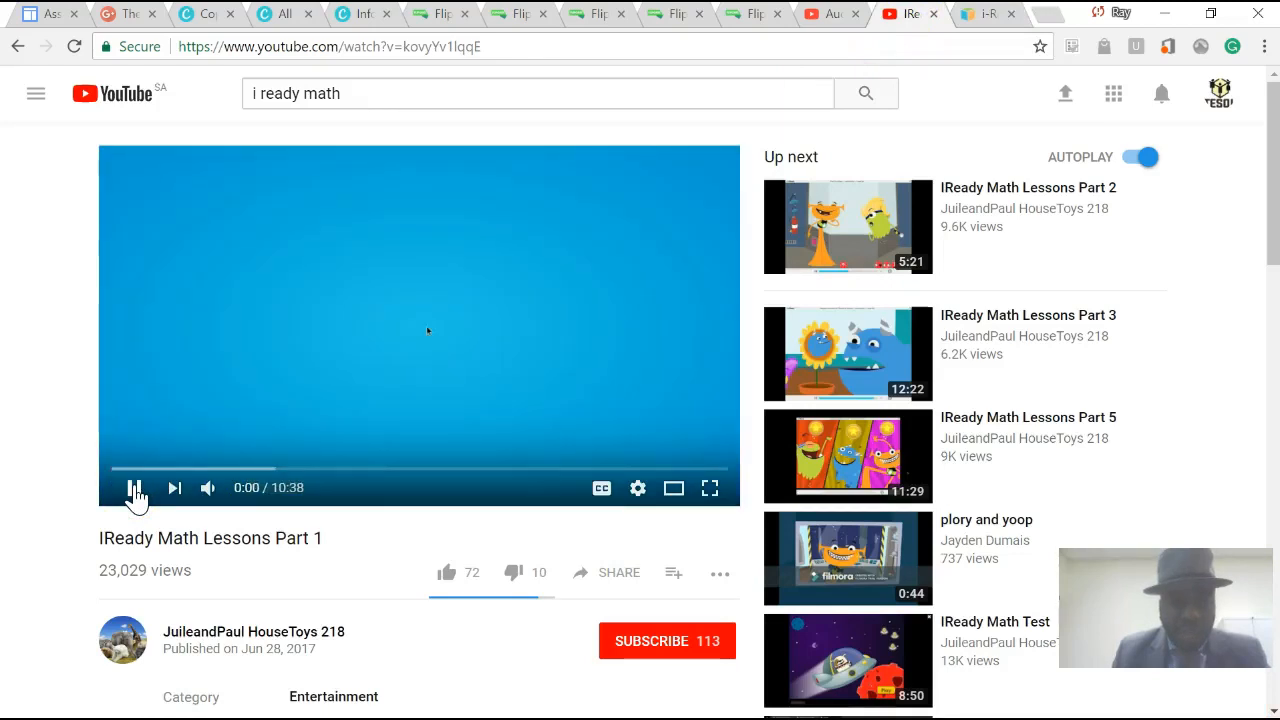
{"action": "left_click", "coordinate": [134, 488]}
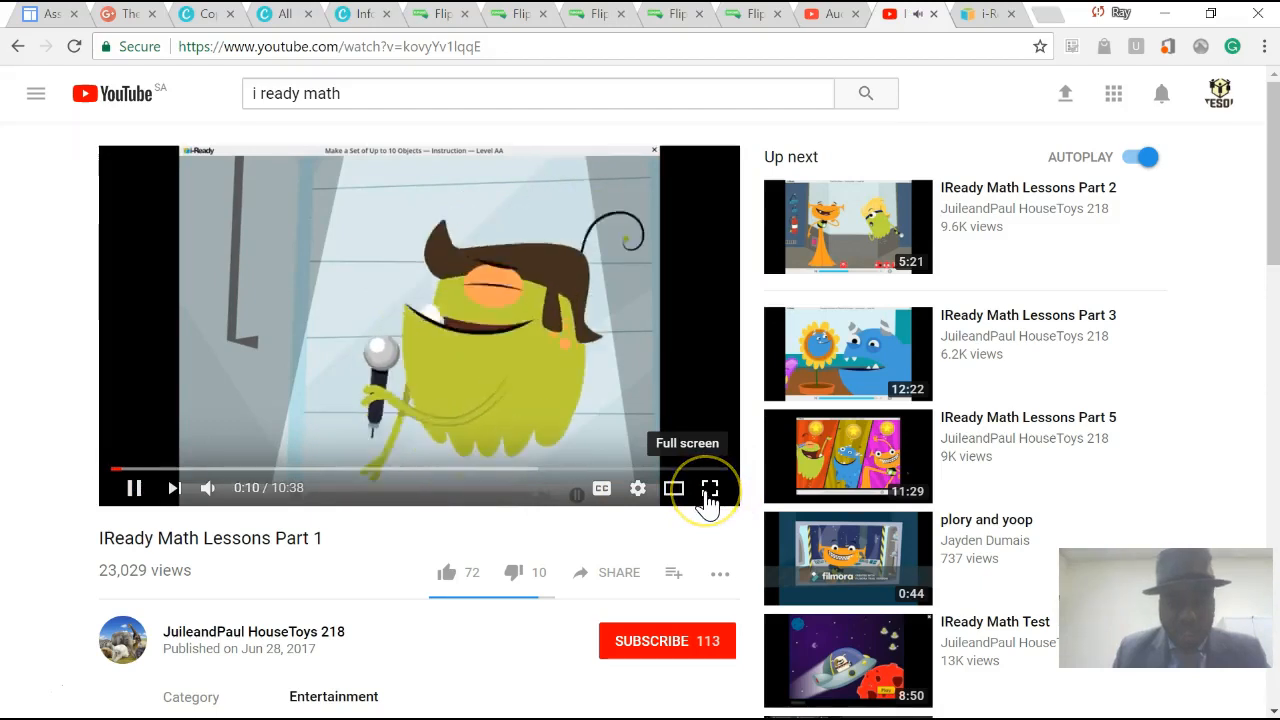
{"action": "left_click", "coordinate": [709, 488]}
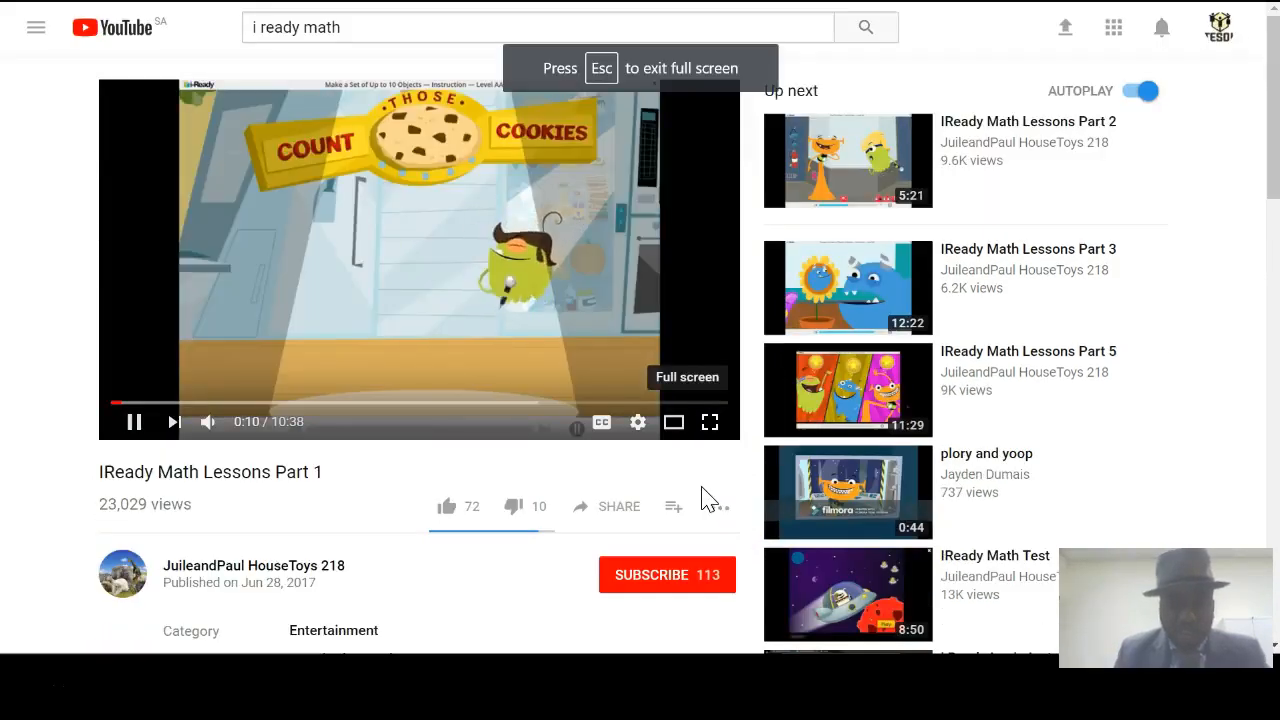
{"action": "left_click", "coordinate": [709, 421]}
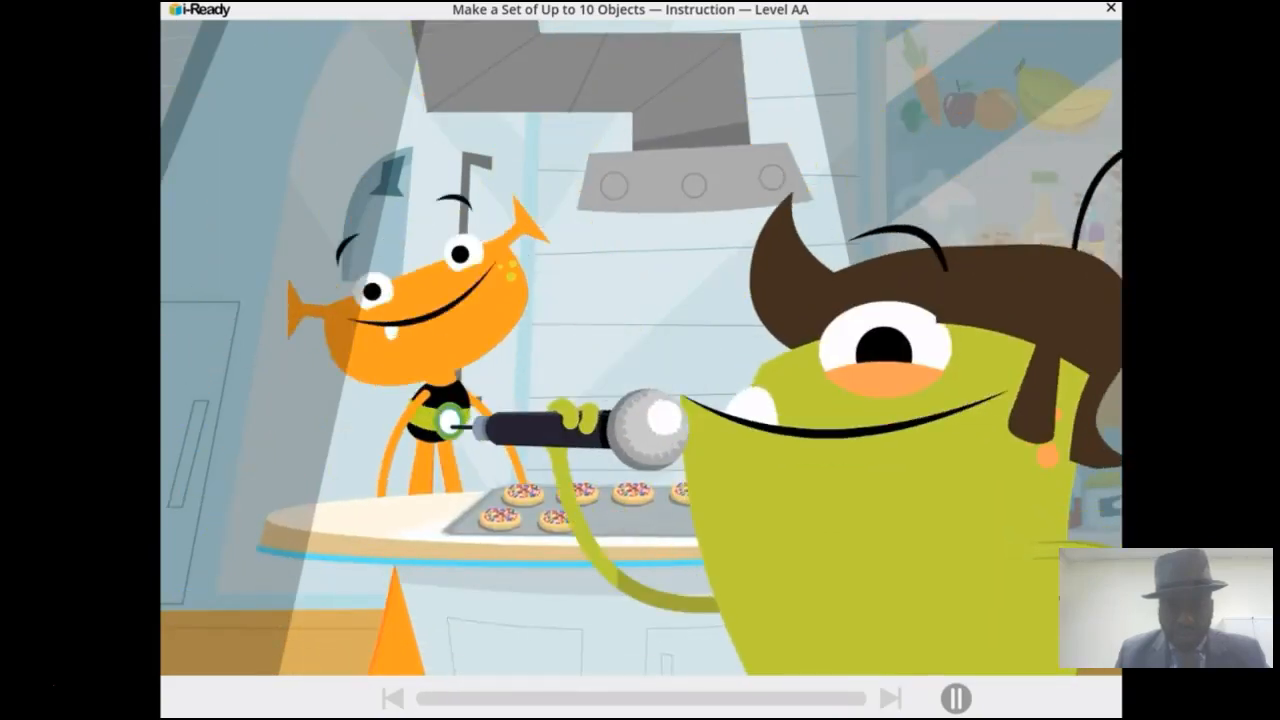
- Answer 7 cookies in the lesson, pause the video at 1:21, and exit full screen
{"action": "left_click", "coordinate": [393, 698]}
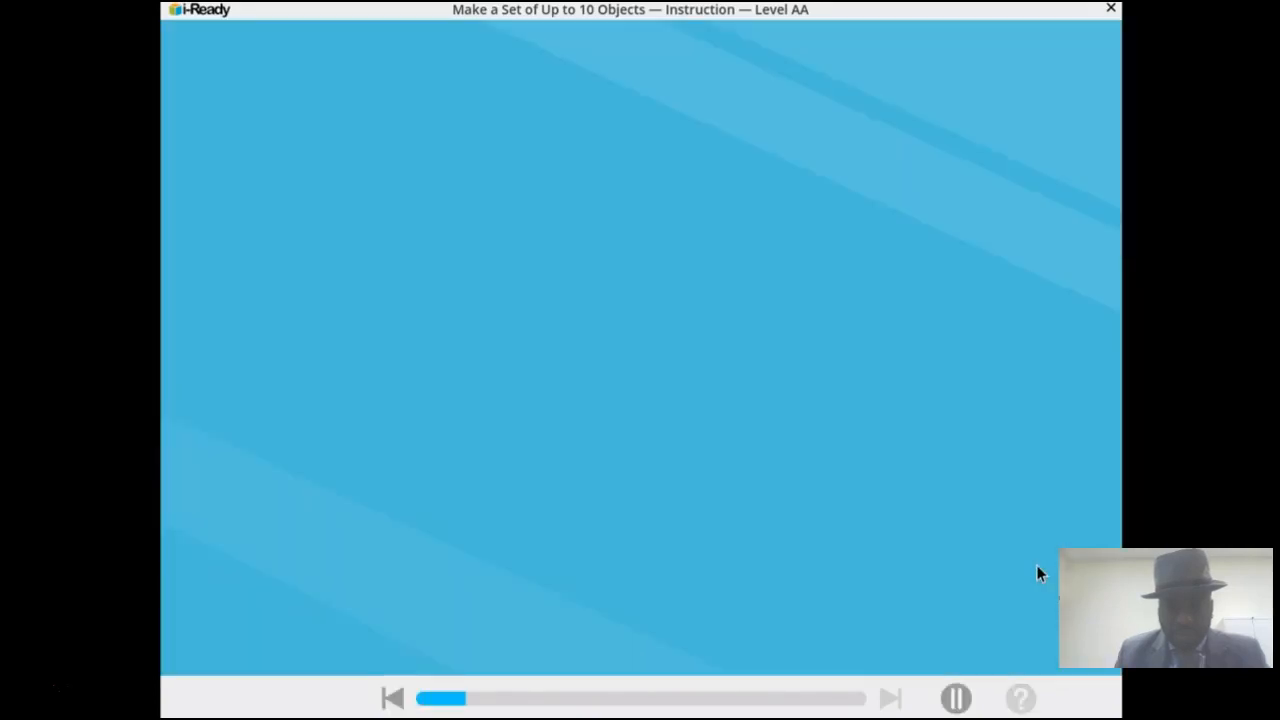
{"action": "mouse_move", "coordinate": [1093, 528]}
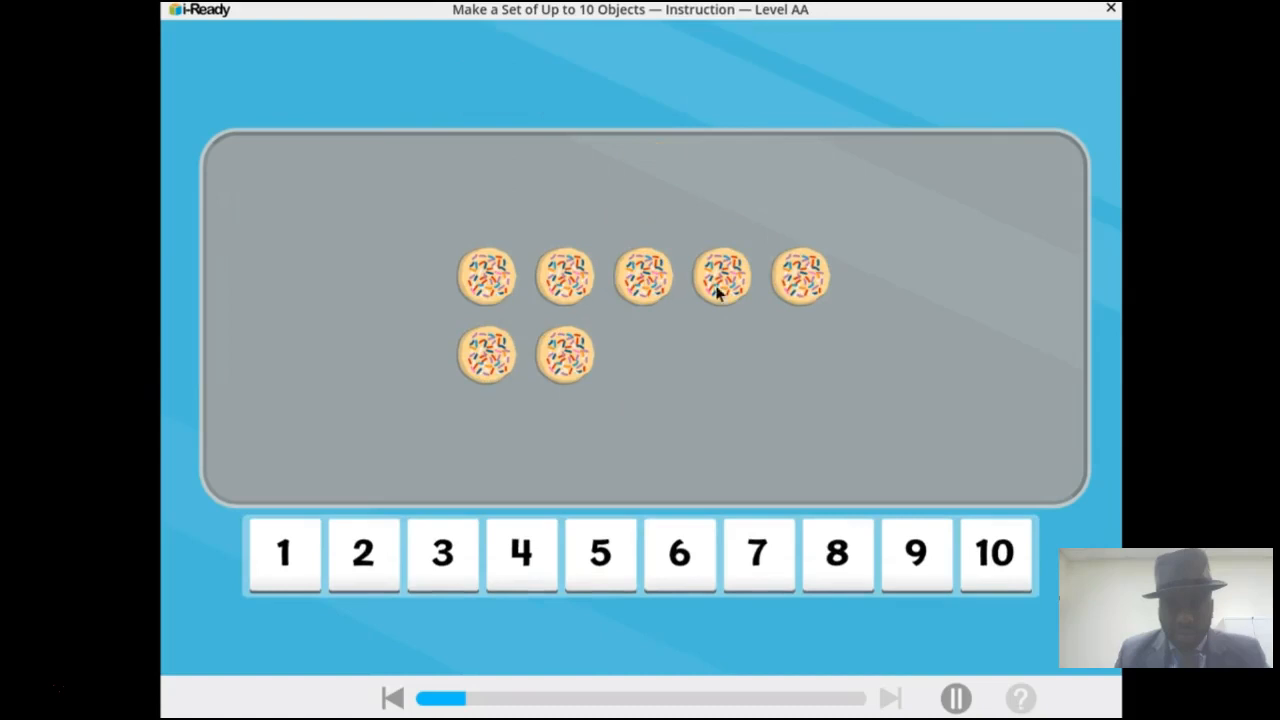
{"action": "mouse_move", "coordinate": [762, 285]}
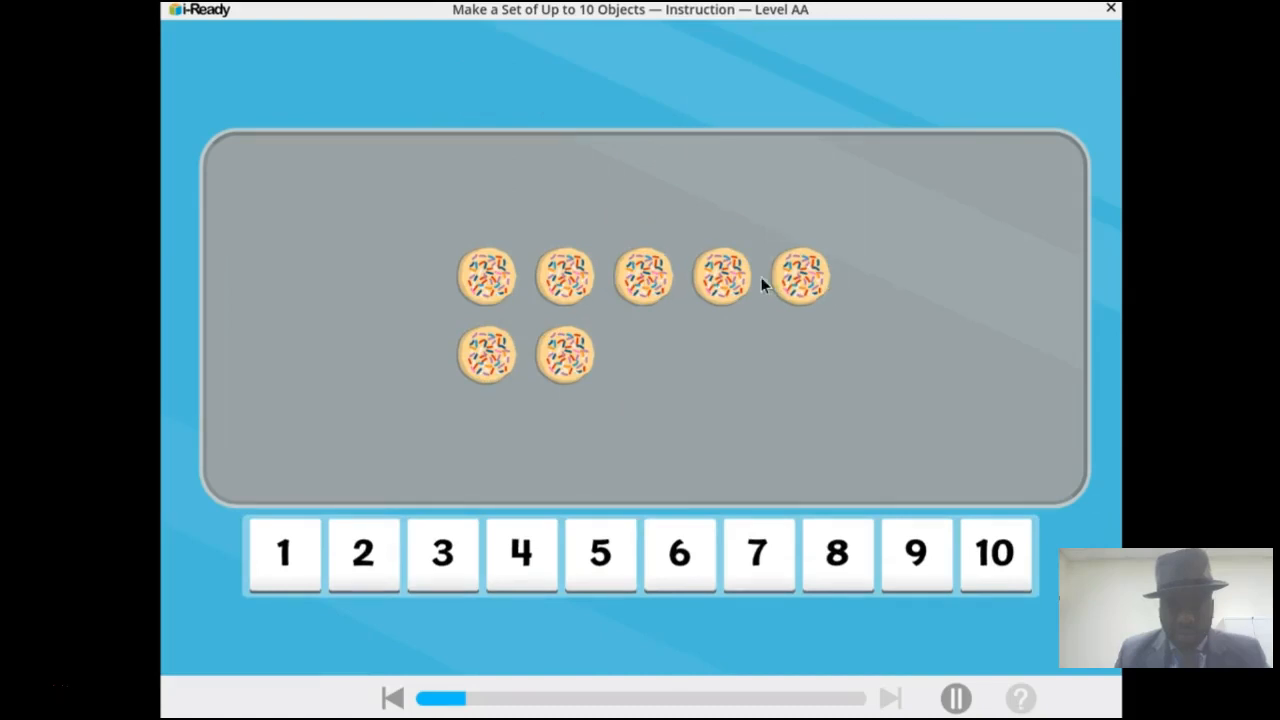
{"action": "mouse_move", "coordinate": [757, 565]}
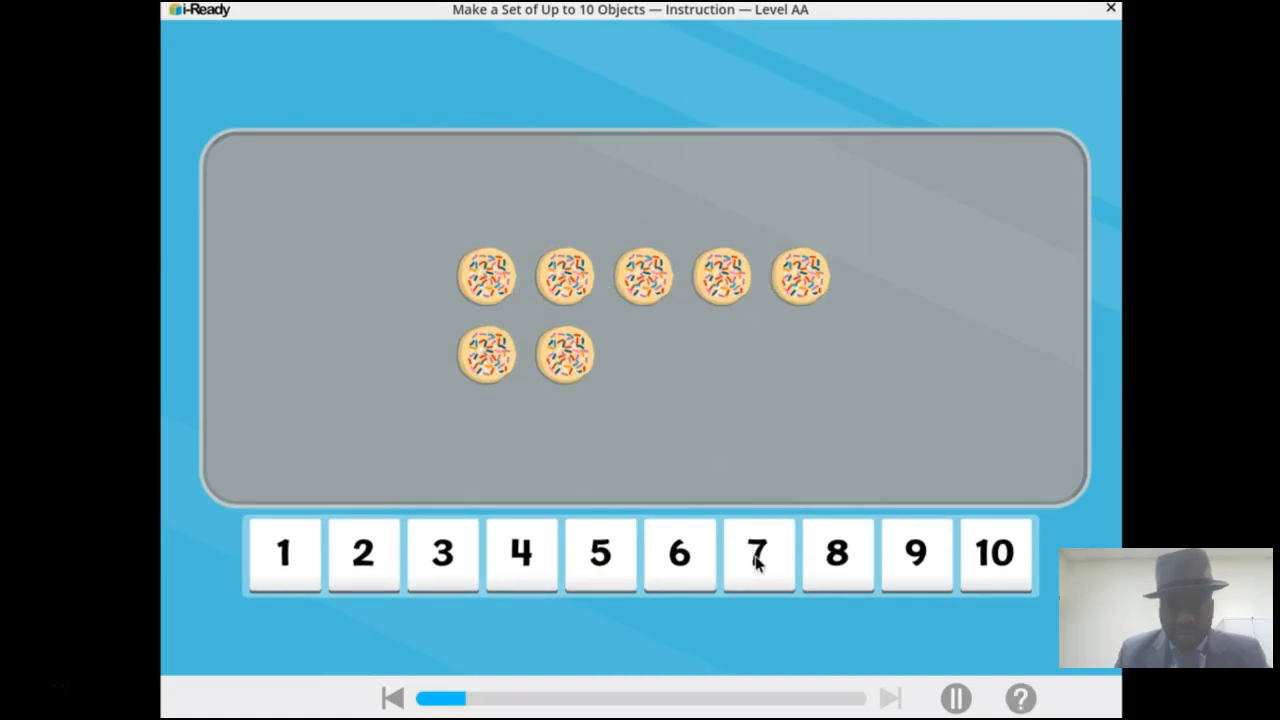
{"action": "left_click", "coordinate": [758, 555]}
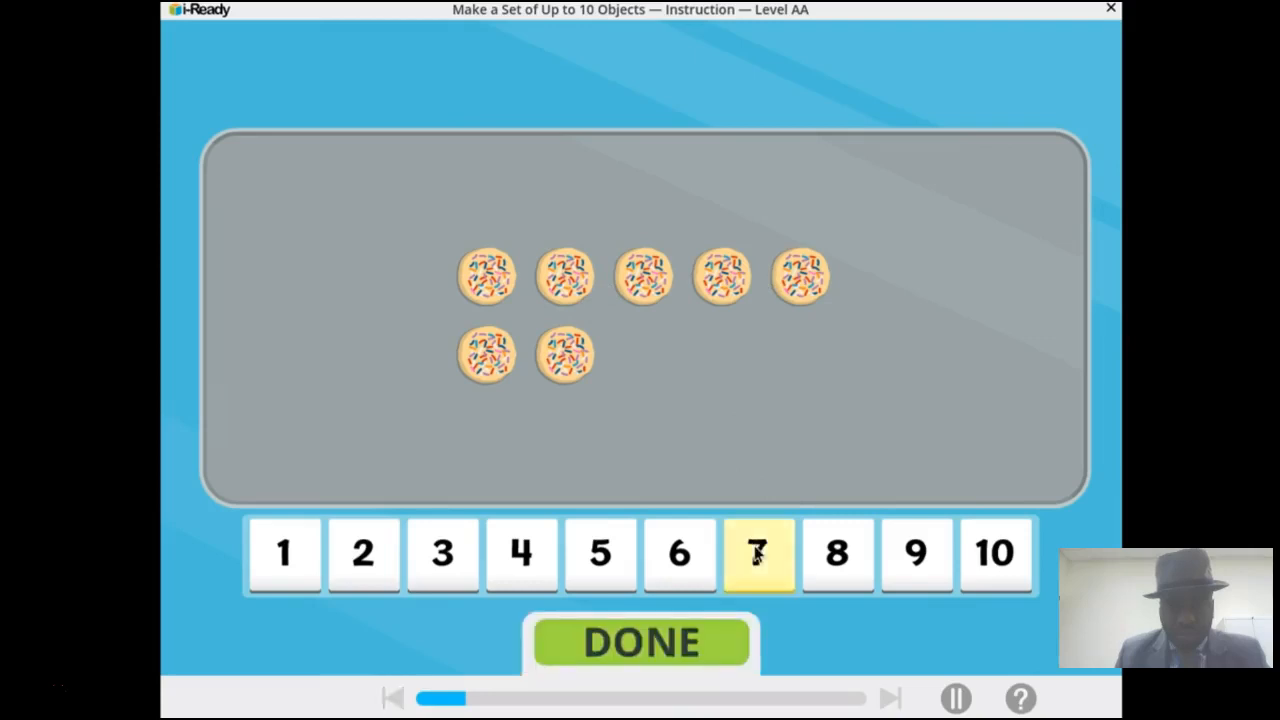
{"action": "left_click", "coordinate": [640, 642]}
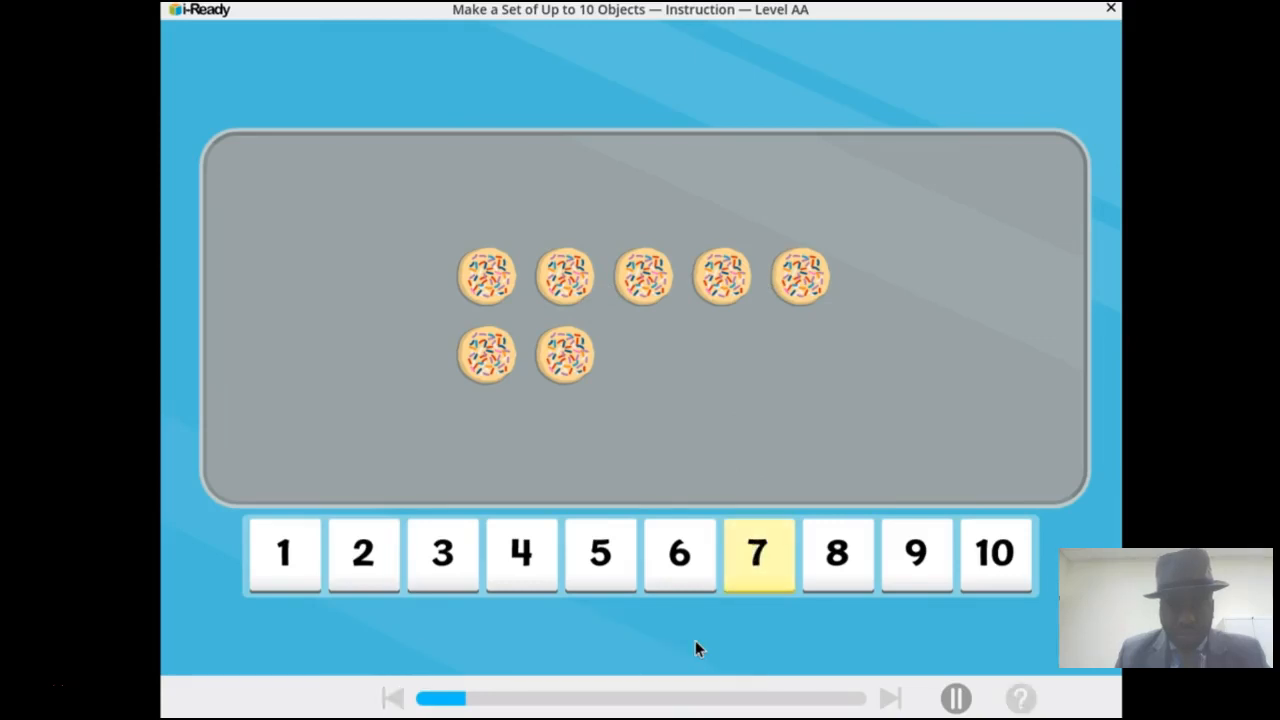
{"action": "left_click", "coordinate": [758, 554]}
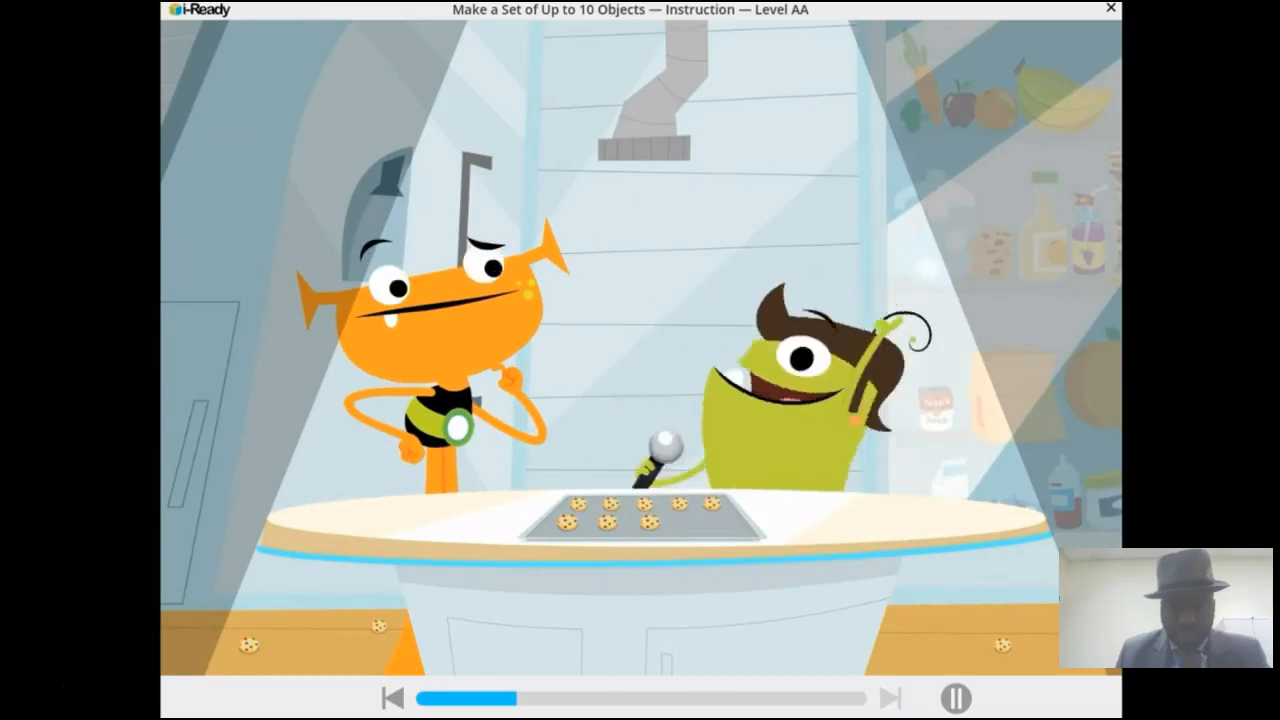
{"action": "mouse_move", "coordinate": [615, 500]}
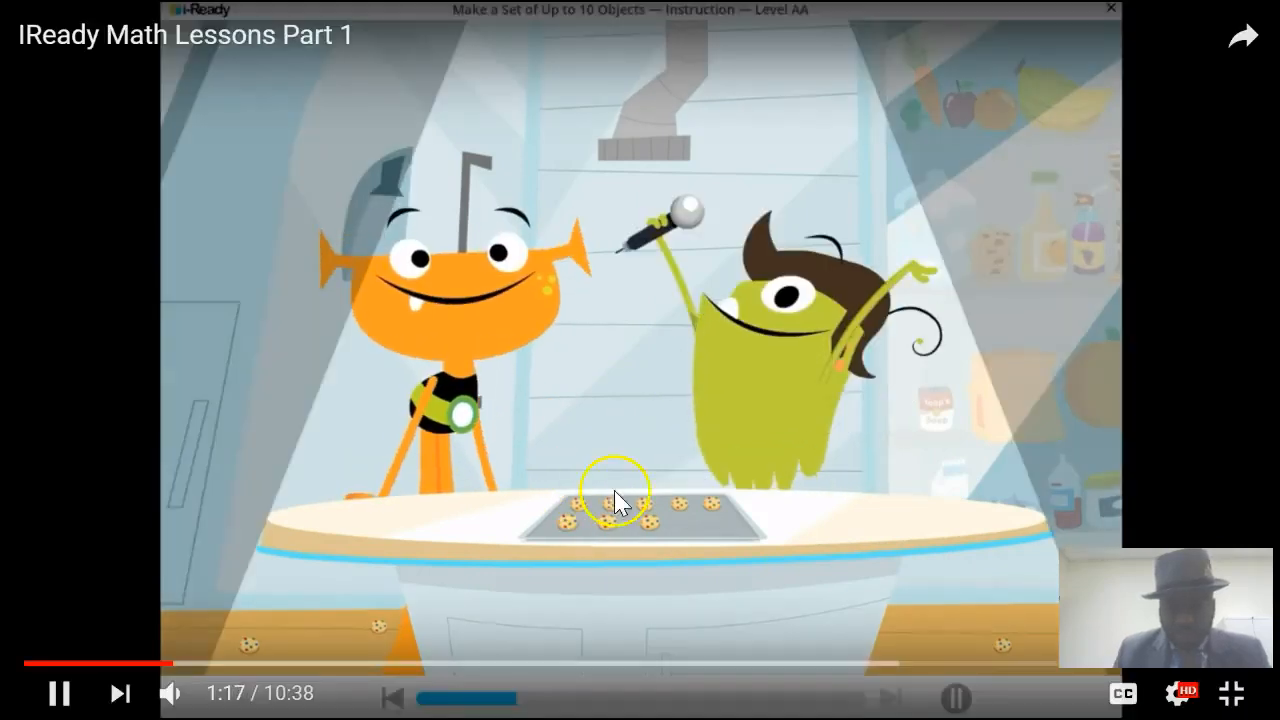
{"action": "mouse_move", "coordinate": [945, 690]}
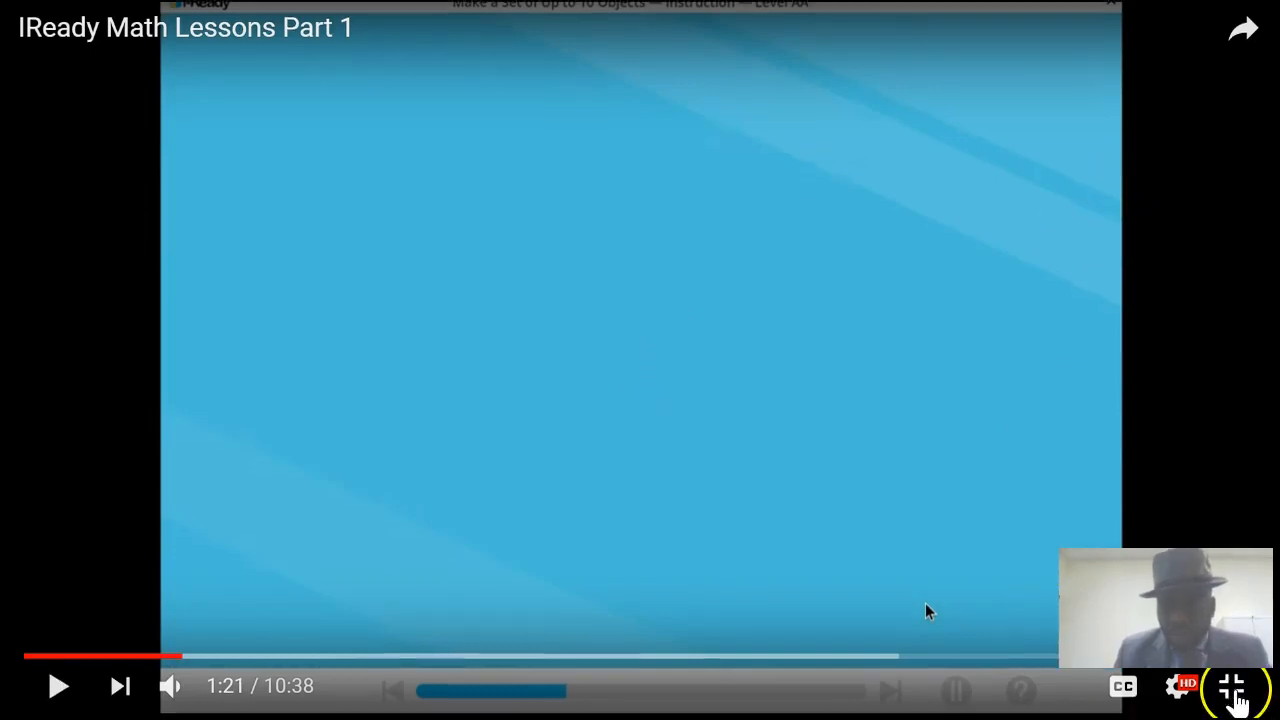
{"action": "left_click", "coordinate": [1231, 686]}
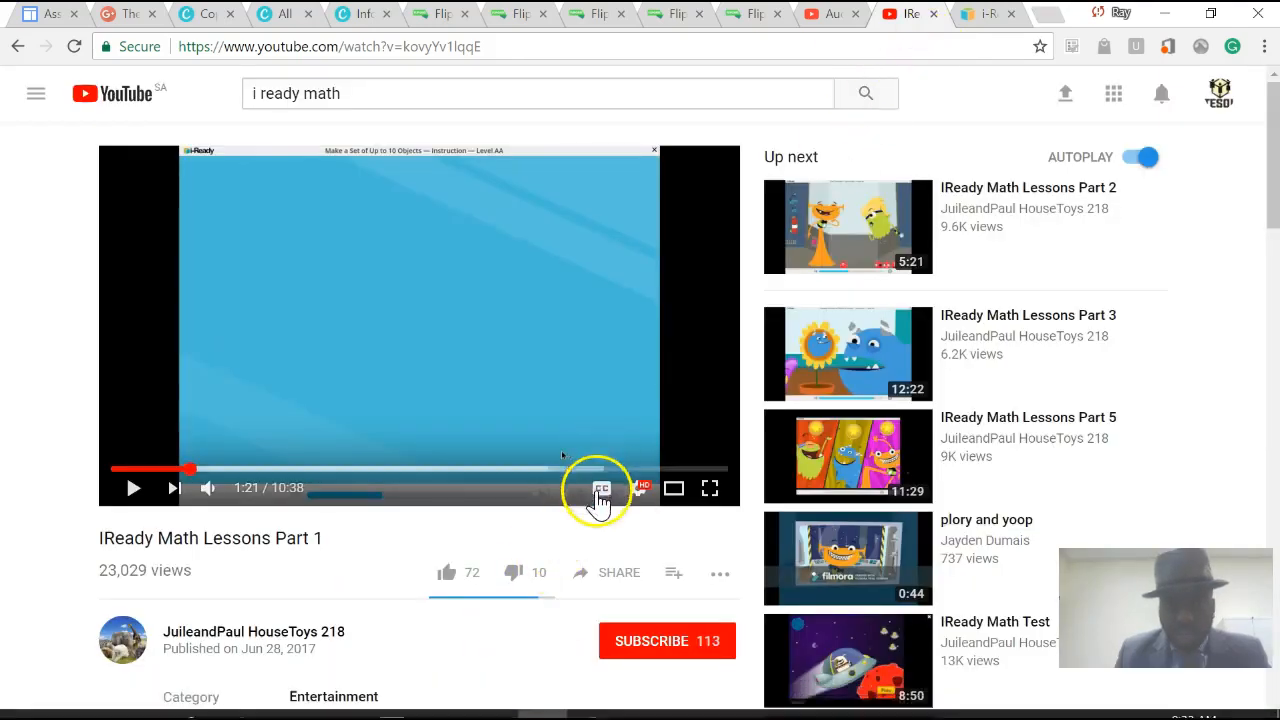
{"action": "mouse_move", "coordinate": [420, 410]}
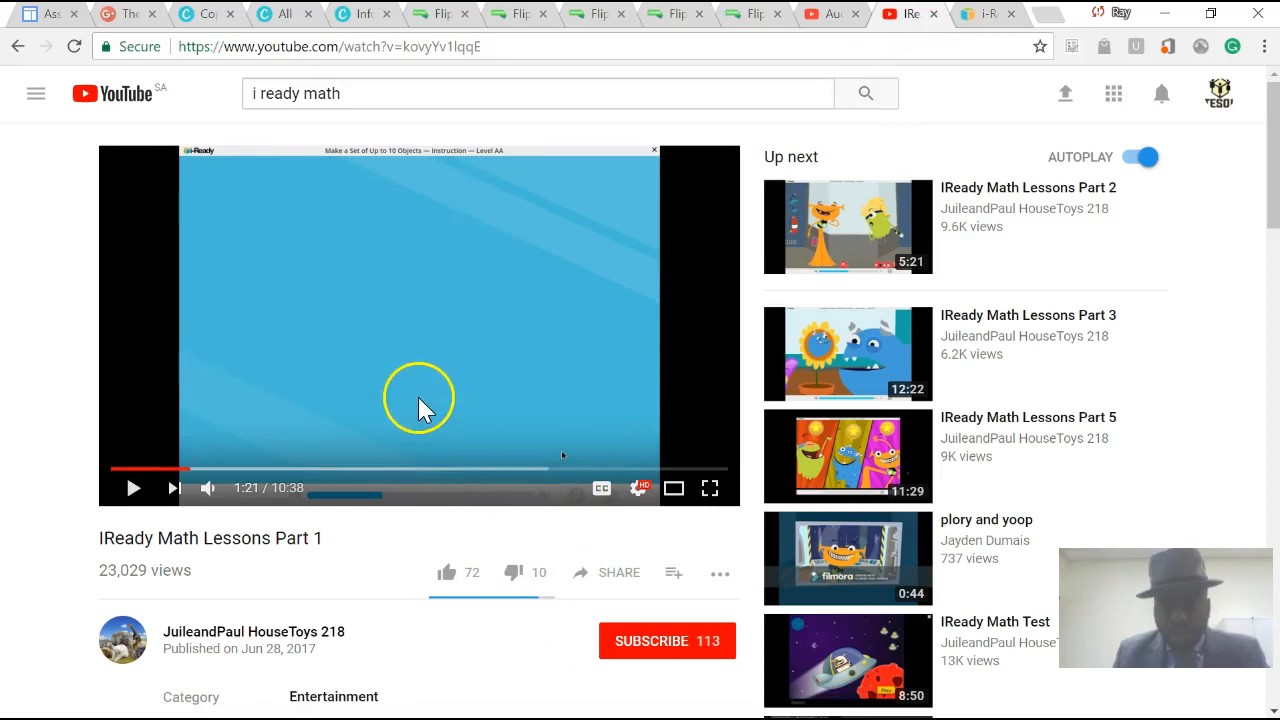
{"action": "mouse_move", "coordinate": [357, 447]}
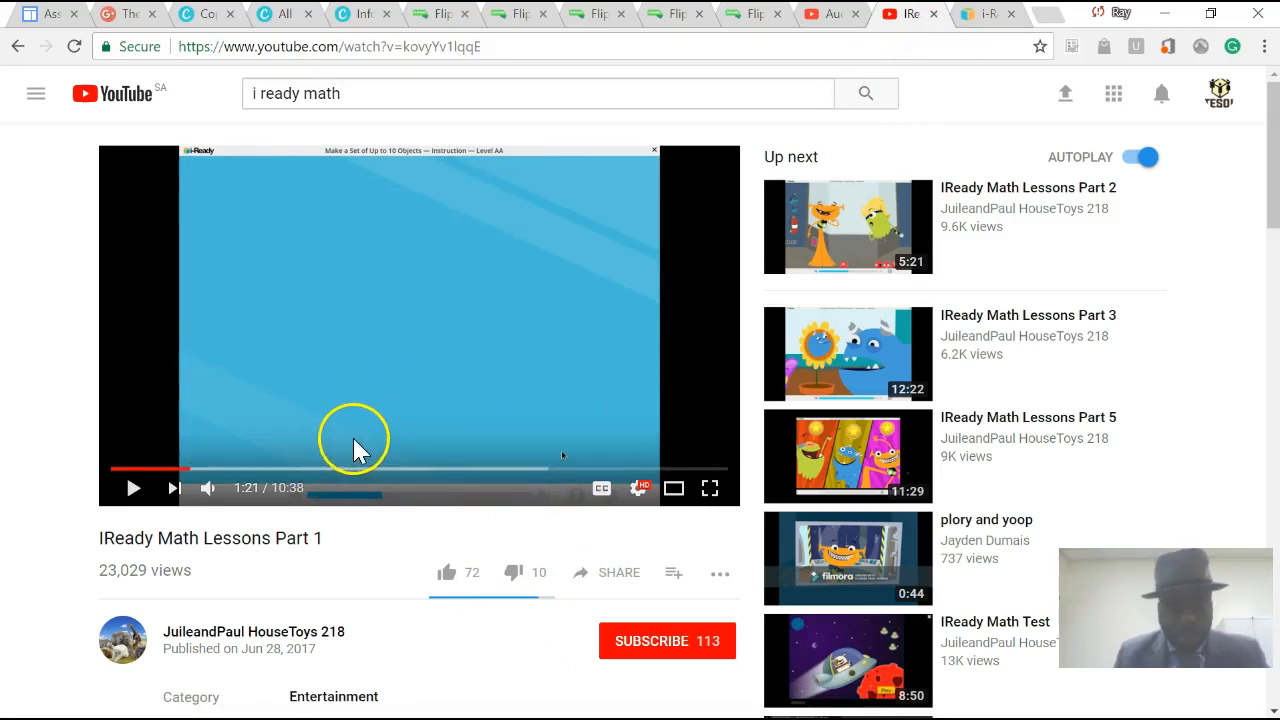
{"action": "mouse_move", "coordinate": [460, 372]}
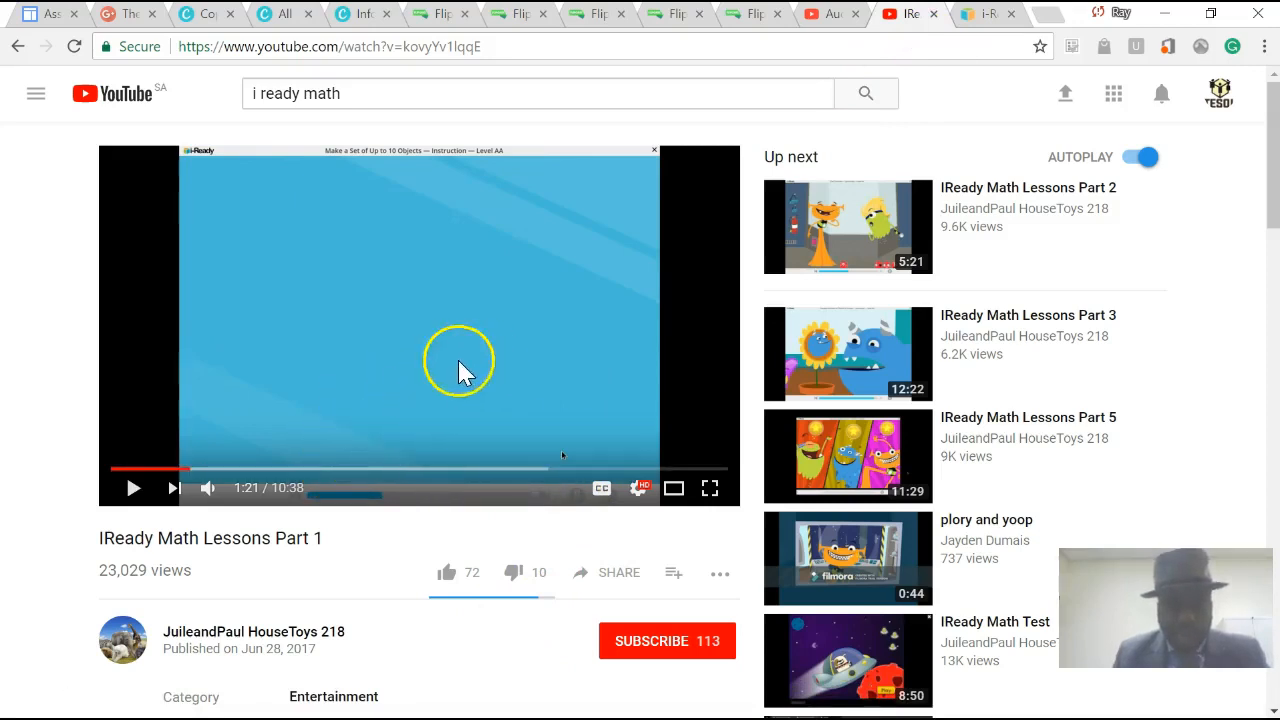
{"action": "mouse_move", "coordinate": [490, 395]}
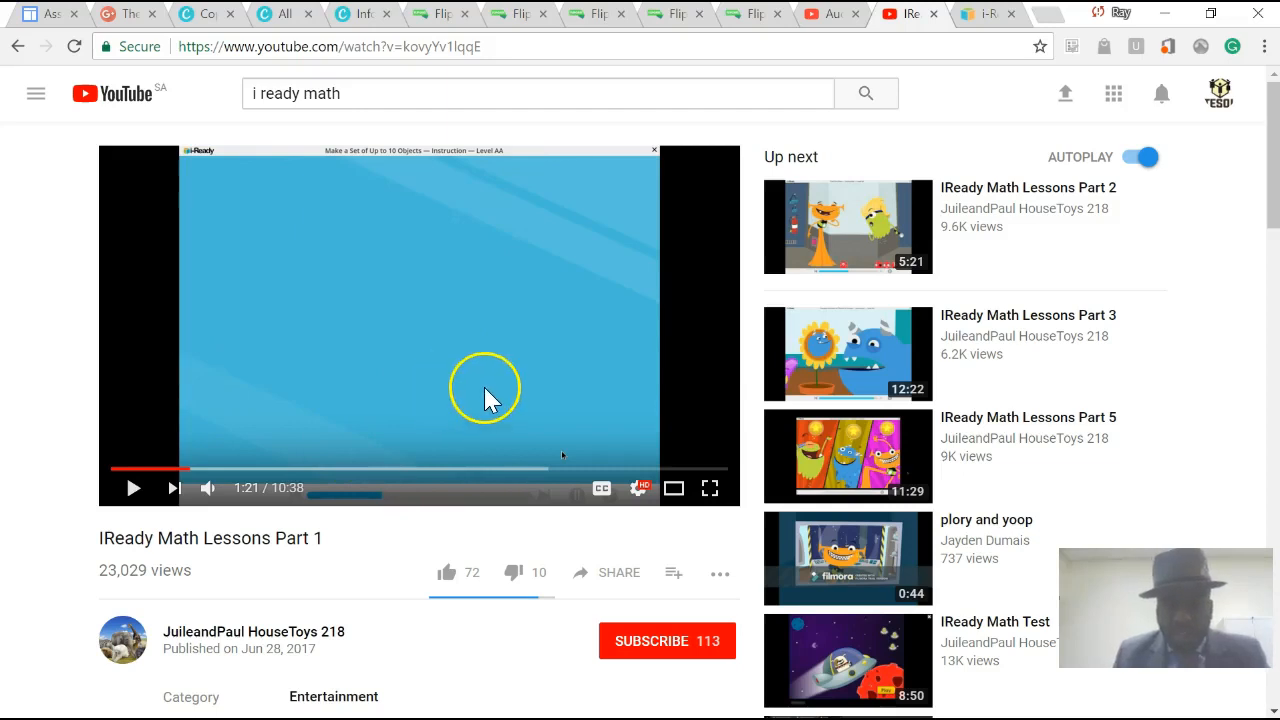
{"action": "mouse_move", "coordinate": [760, 705]}
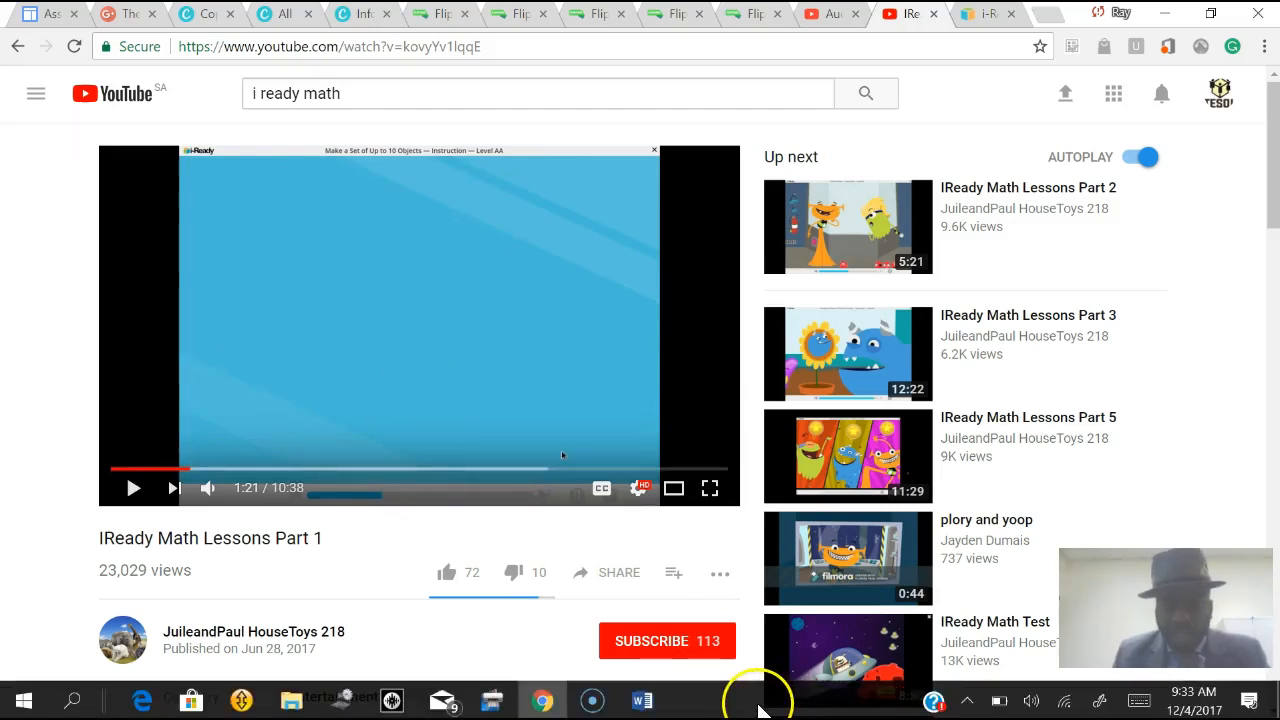
{"action": "mouse_move", "coordinate": [710, 690]}
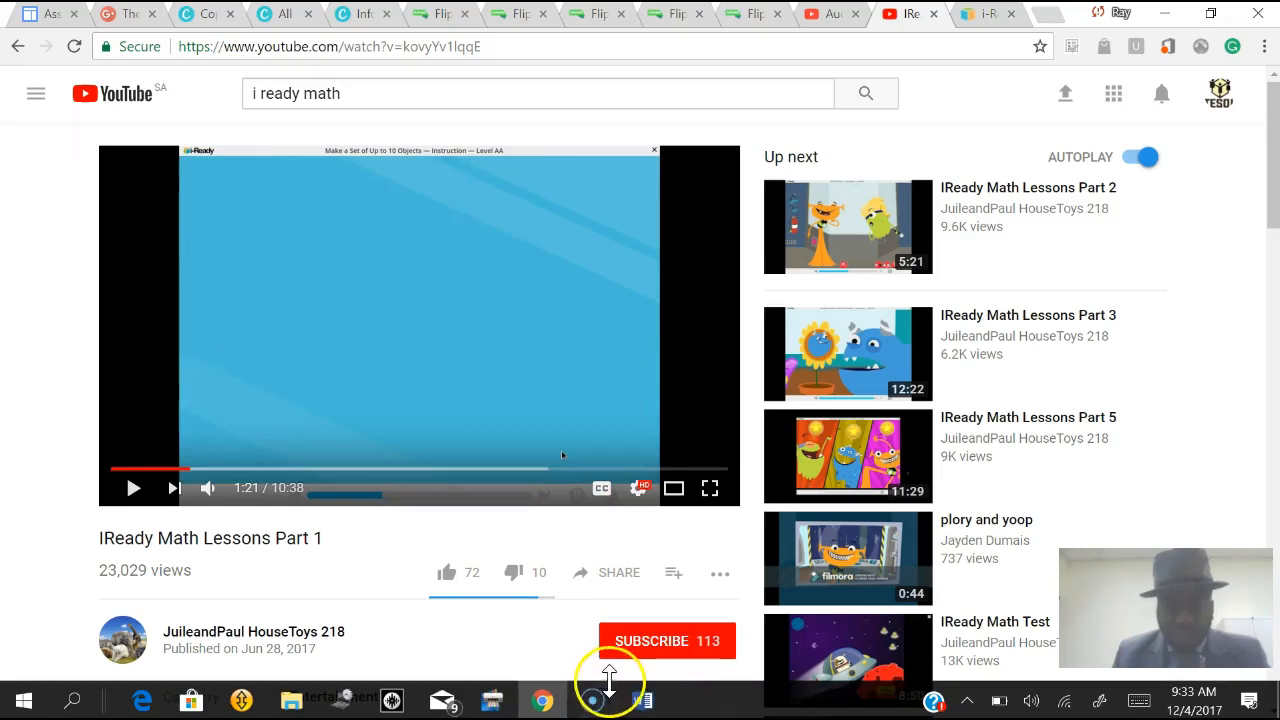
- Switch from the paused YouTube video to the Prodigy Academy flyer in Word
{"action": "left_click", "coordinate": [643, 699]}
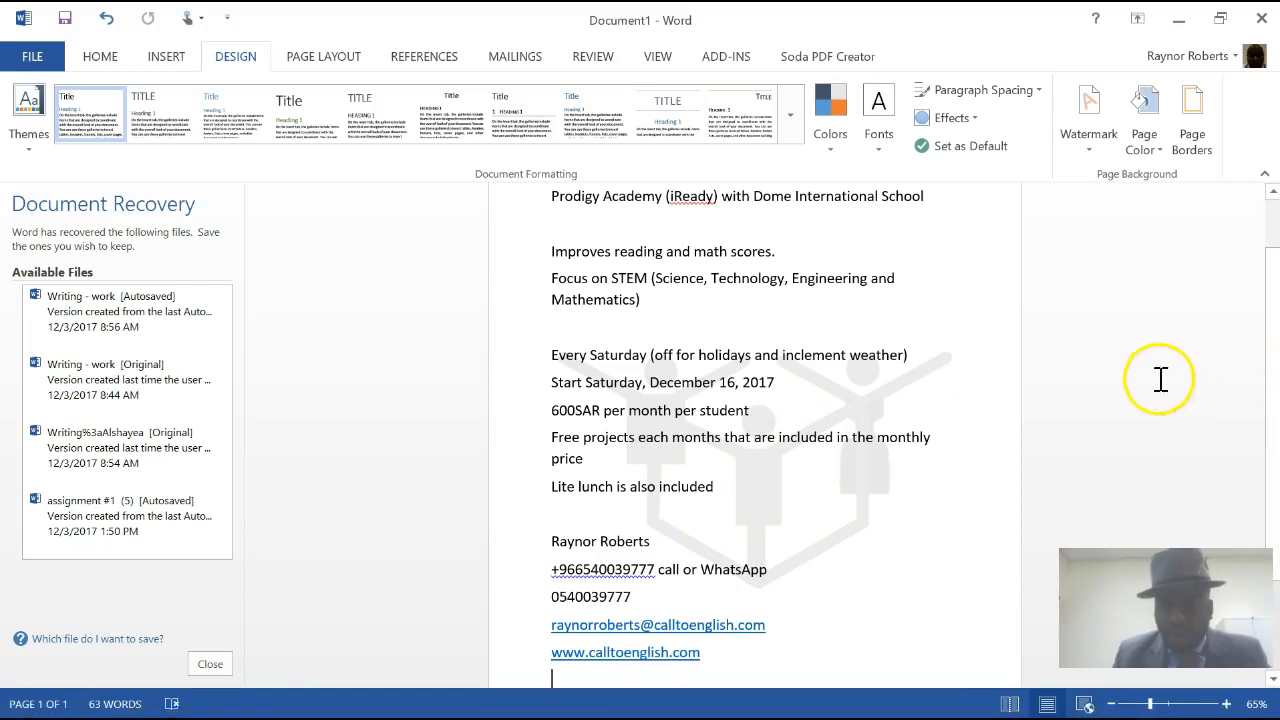
{"action": "mouse_move", "coordinate": [577, 224]}
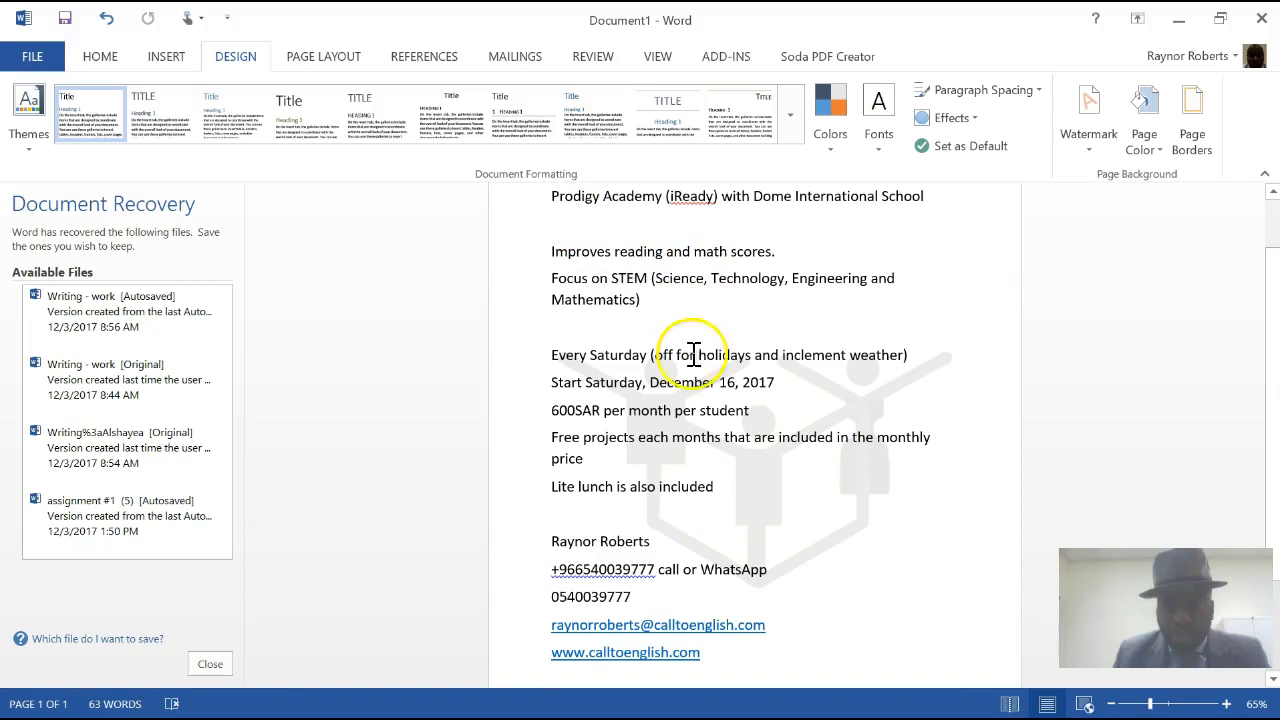
{"action": "mouse_move", "coordinate": [690, 392]}
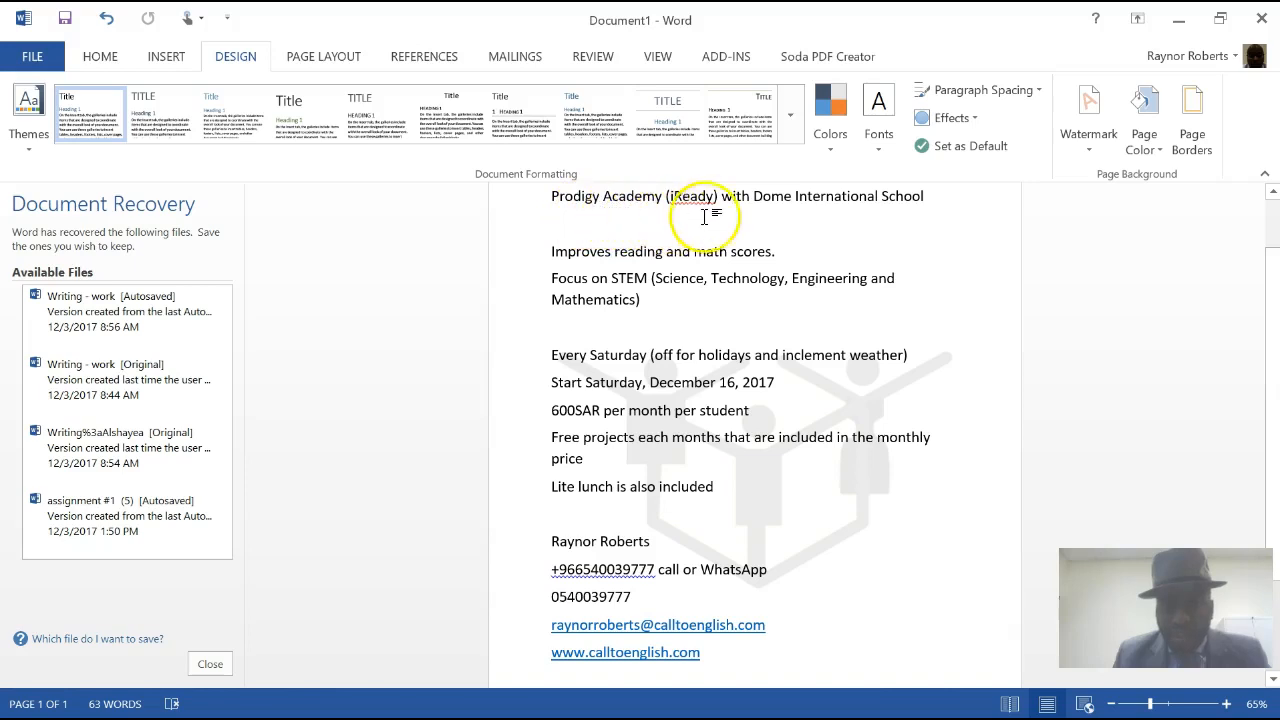
{"action": "mouse_move", "coordinate": [875, 213]}
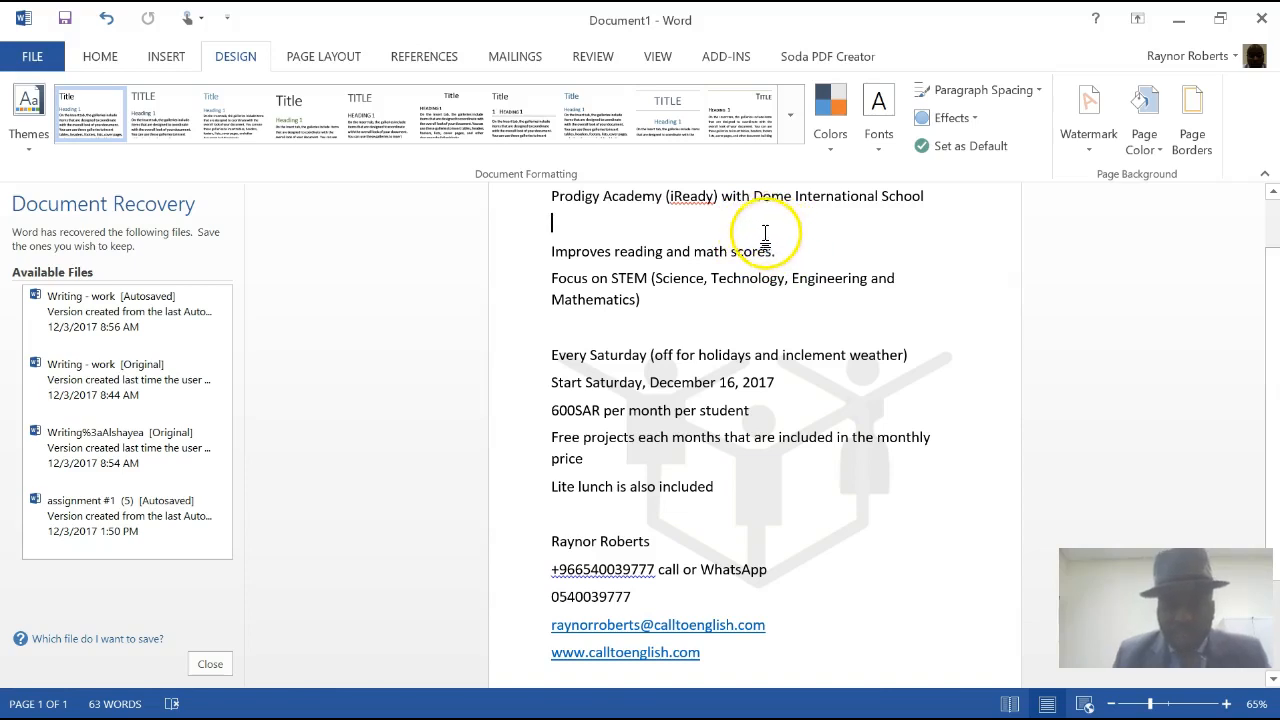
{"action": "mouse_move", "coordinate": [613, 251]}
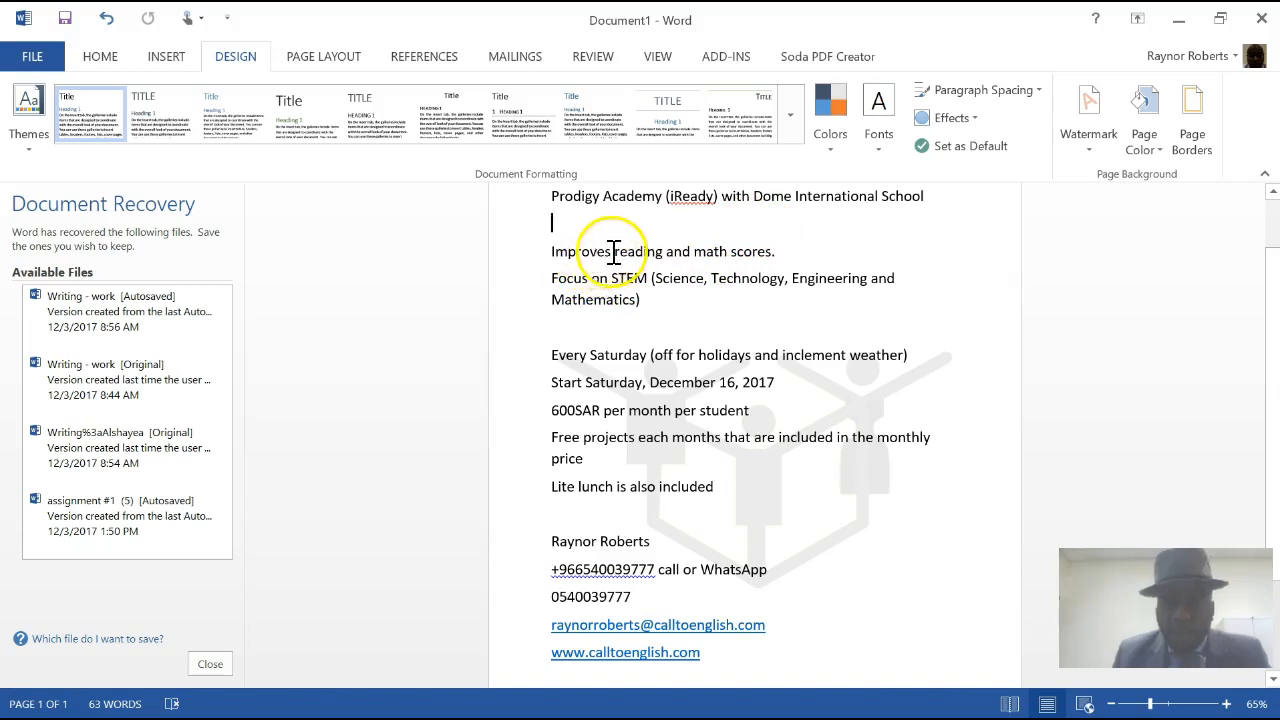
{"action": "mouse_move", "coordinate": [733, 263]}
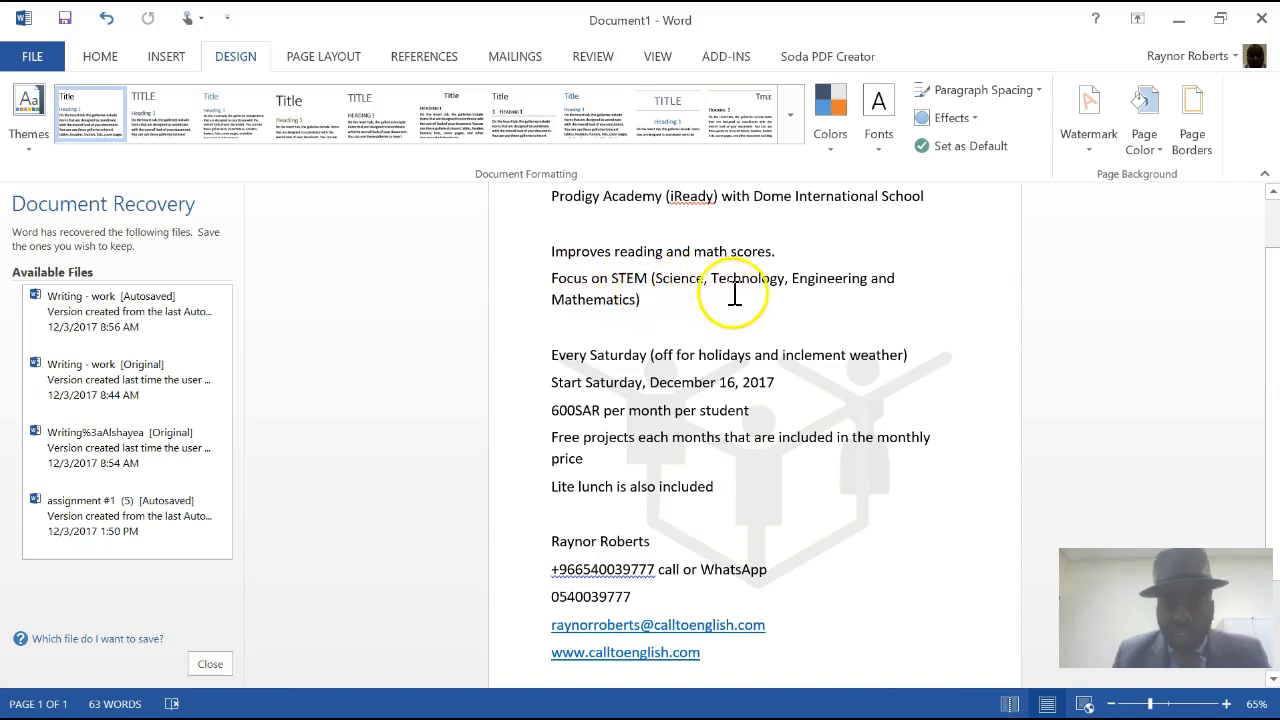
{"action": "mouse_move", "coordinate": [590, 367]}
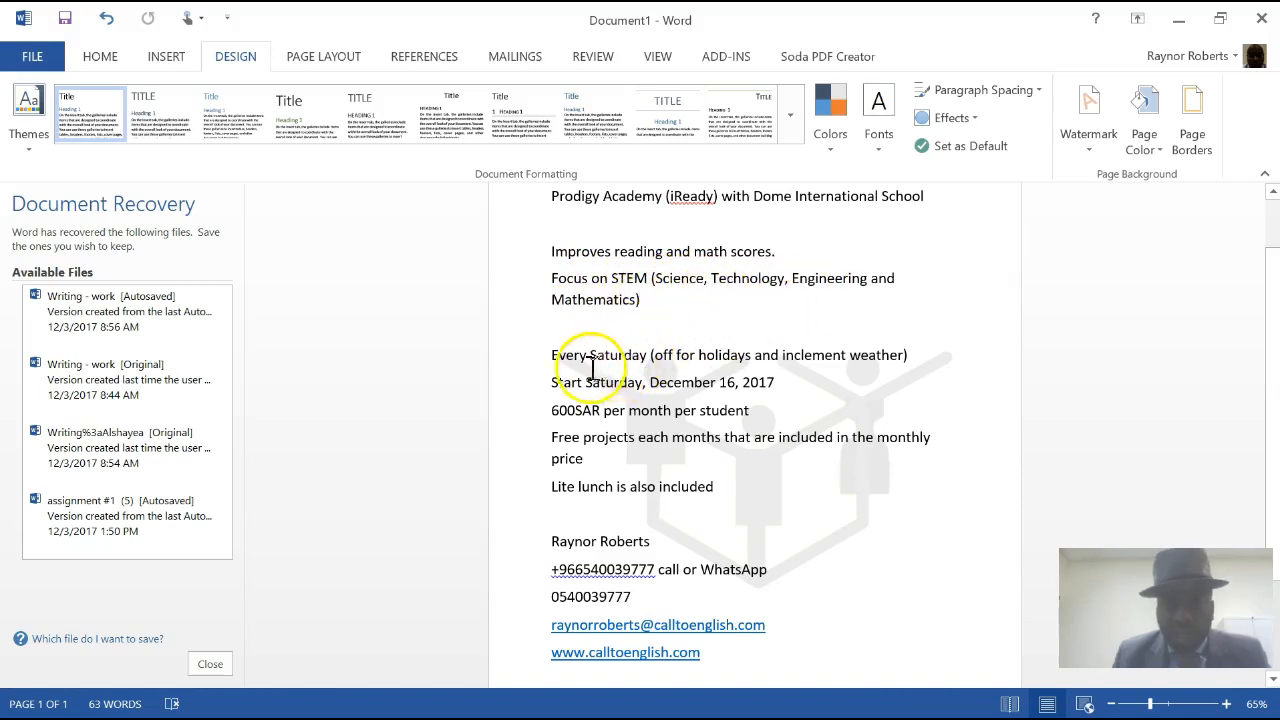
{"action": "mouse_move", "coordinate": [650, 365]}
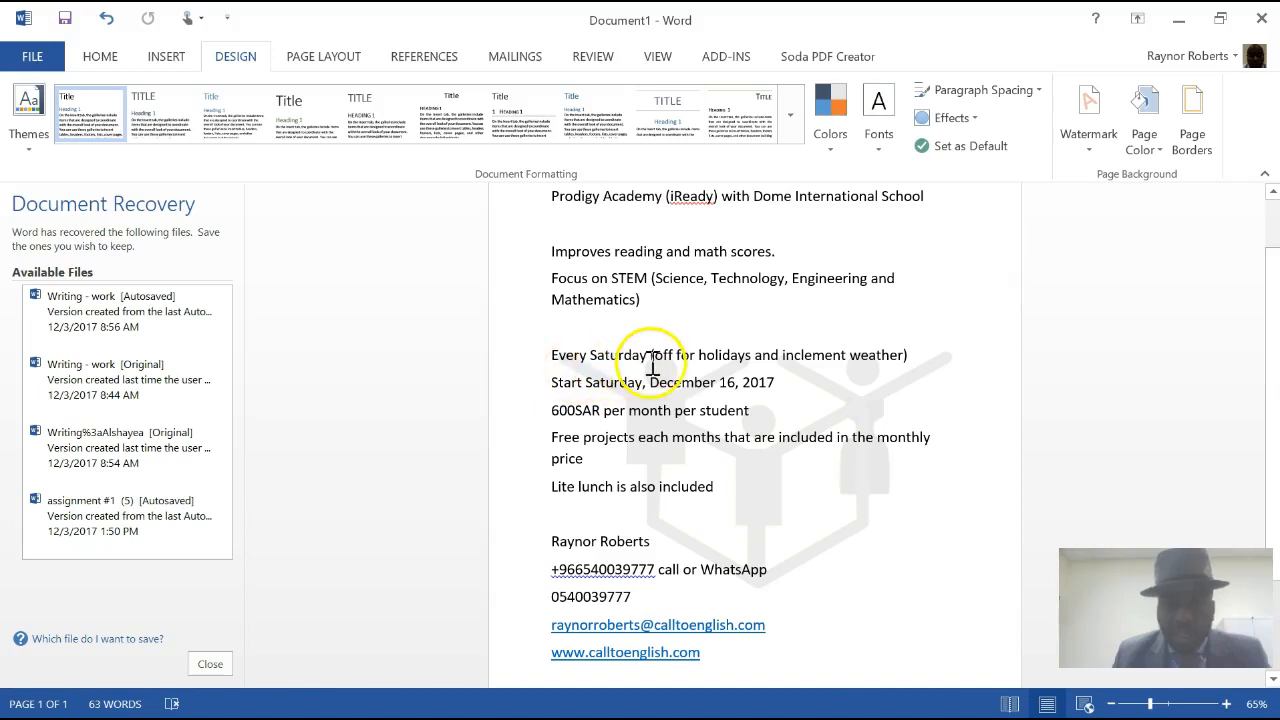
{"action": "mouse_move", "coordinate": [730, 371]}
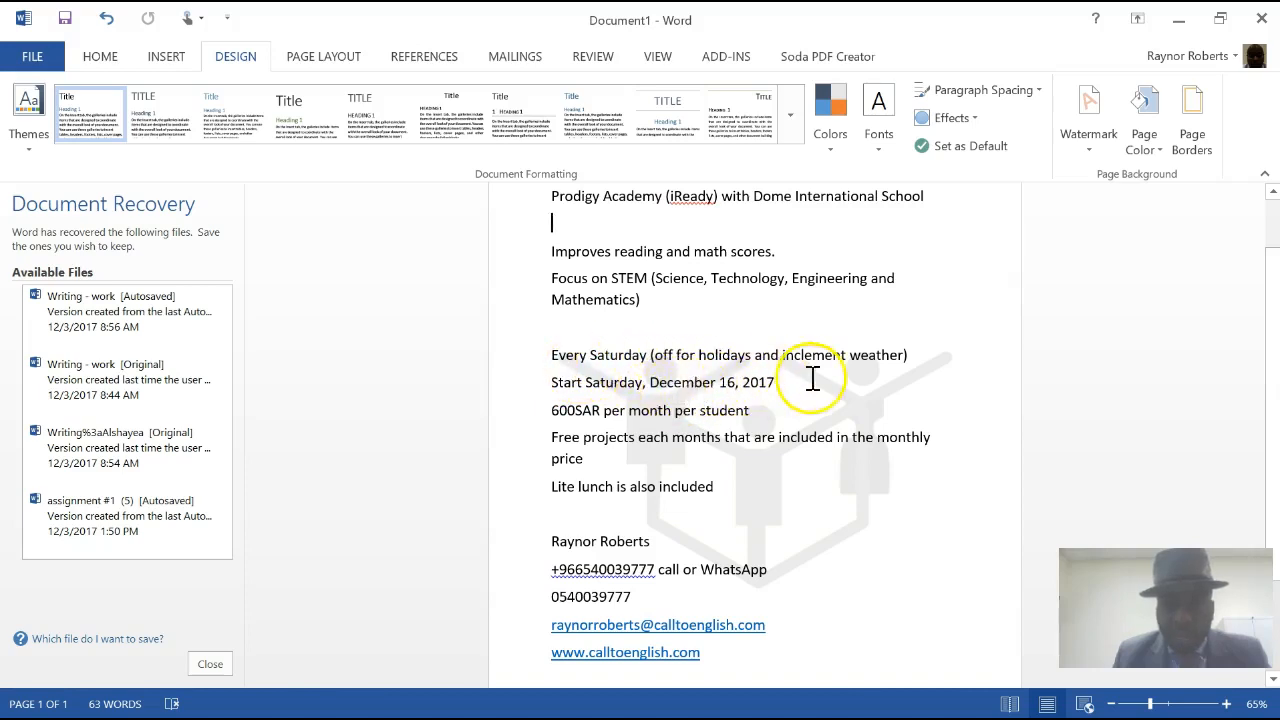
{"action": "mouse_move", "coordinate": [615, 400]}
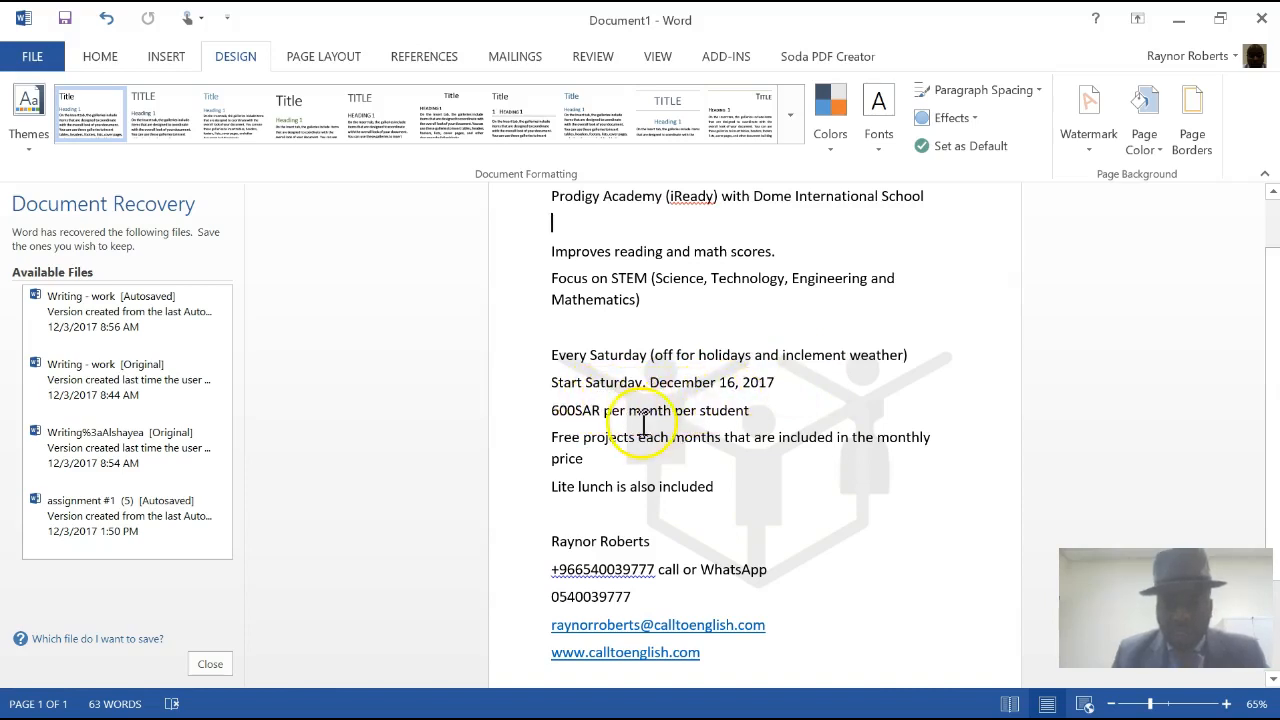
- Add '10am to 2pm' to the end of the 'Start Saturday, December 16, 2017' line
{"action": "left_click", "coordinate": [805, 382]}
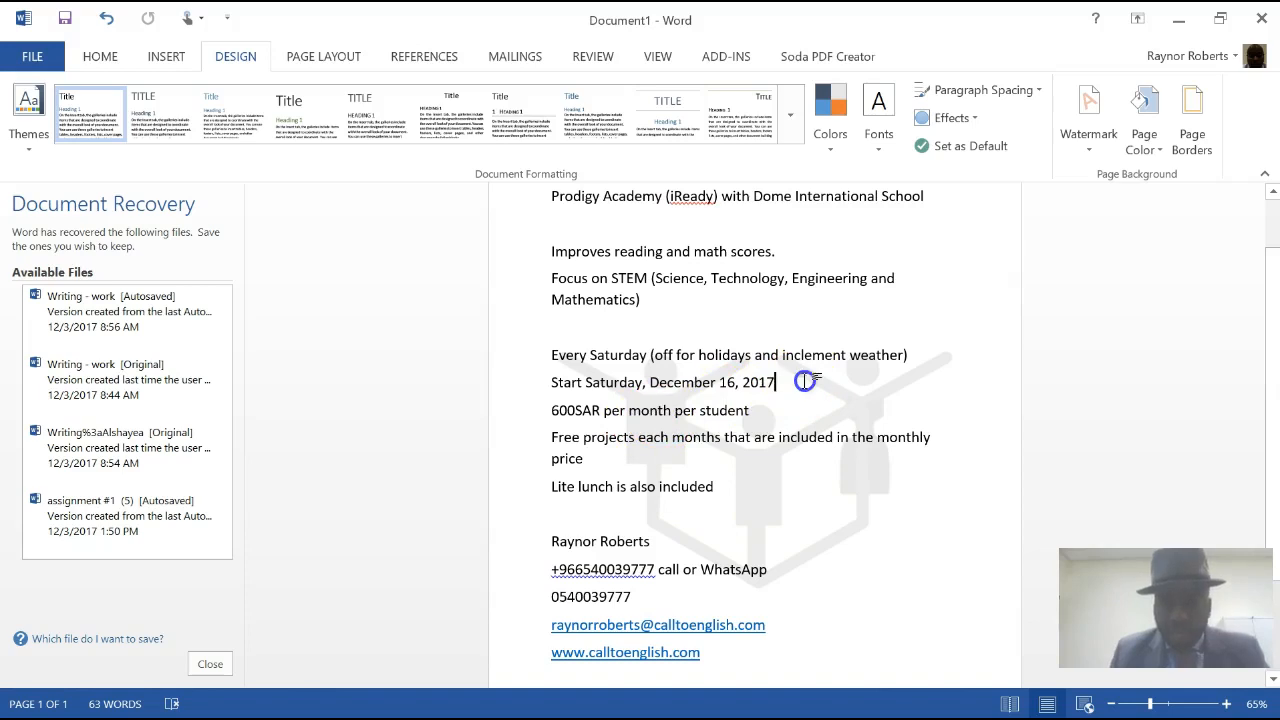
{"action": "type", "text": "10"}
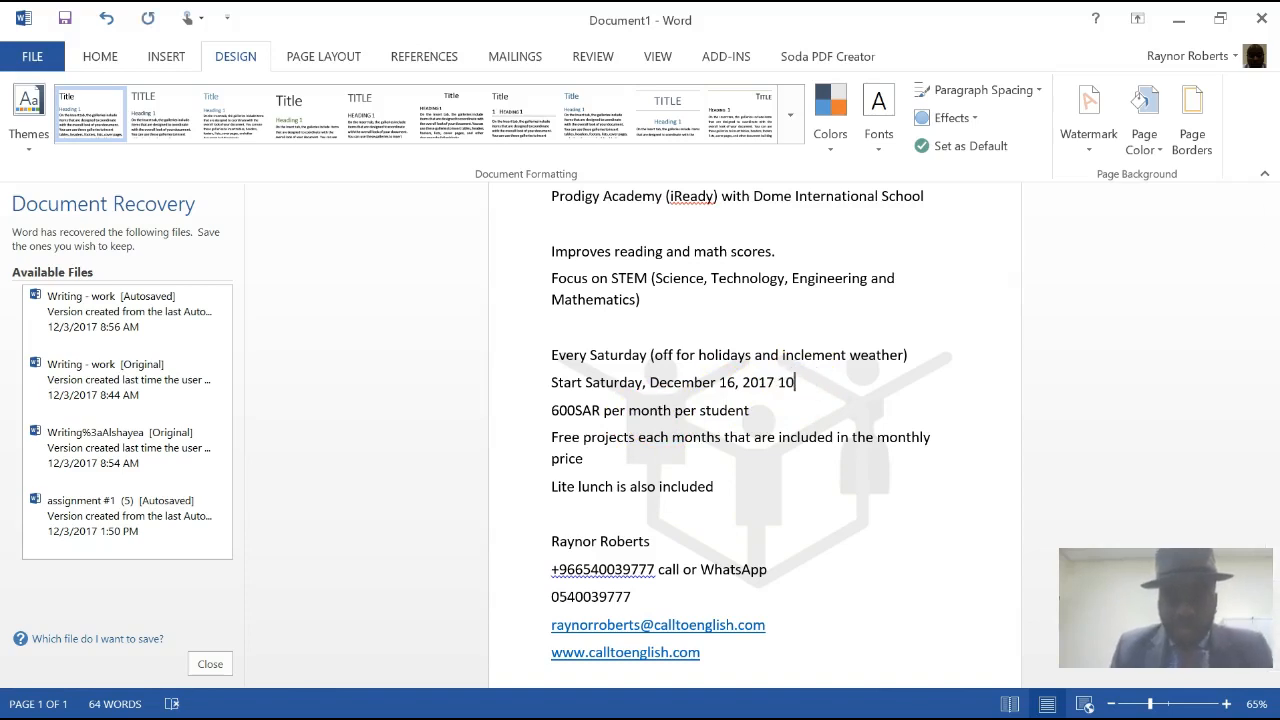
{"action": "type", "text": "am to"}
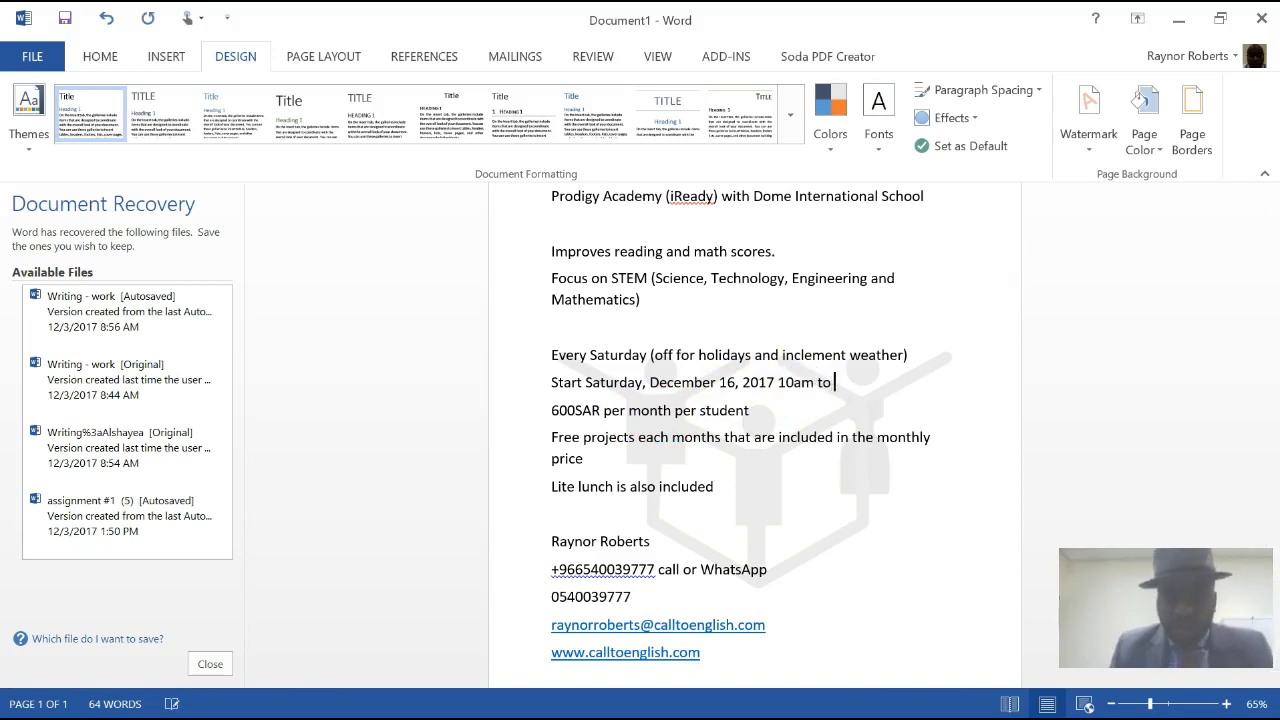
{"action": "type", "text": "2pm"}
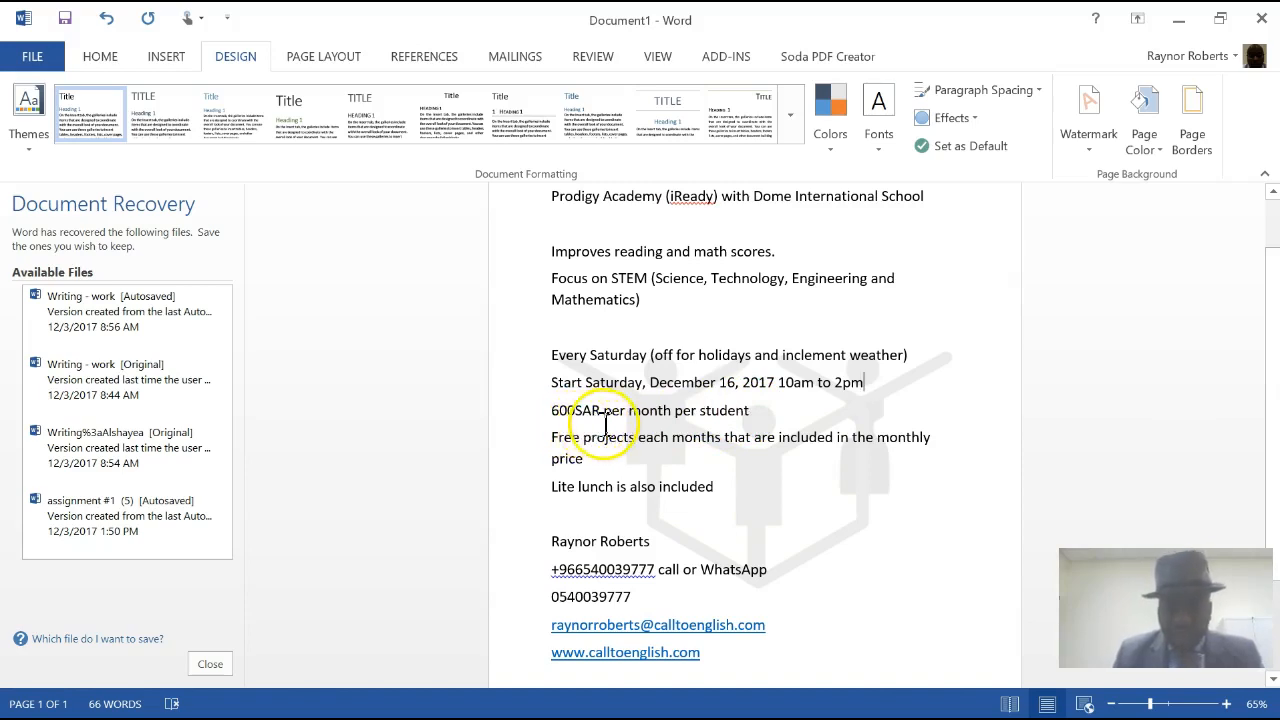
{"action": "mouse_move", "coordinate": [645, 430]}
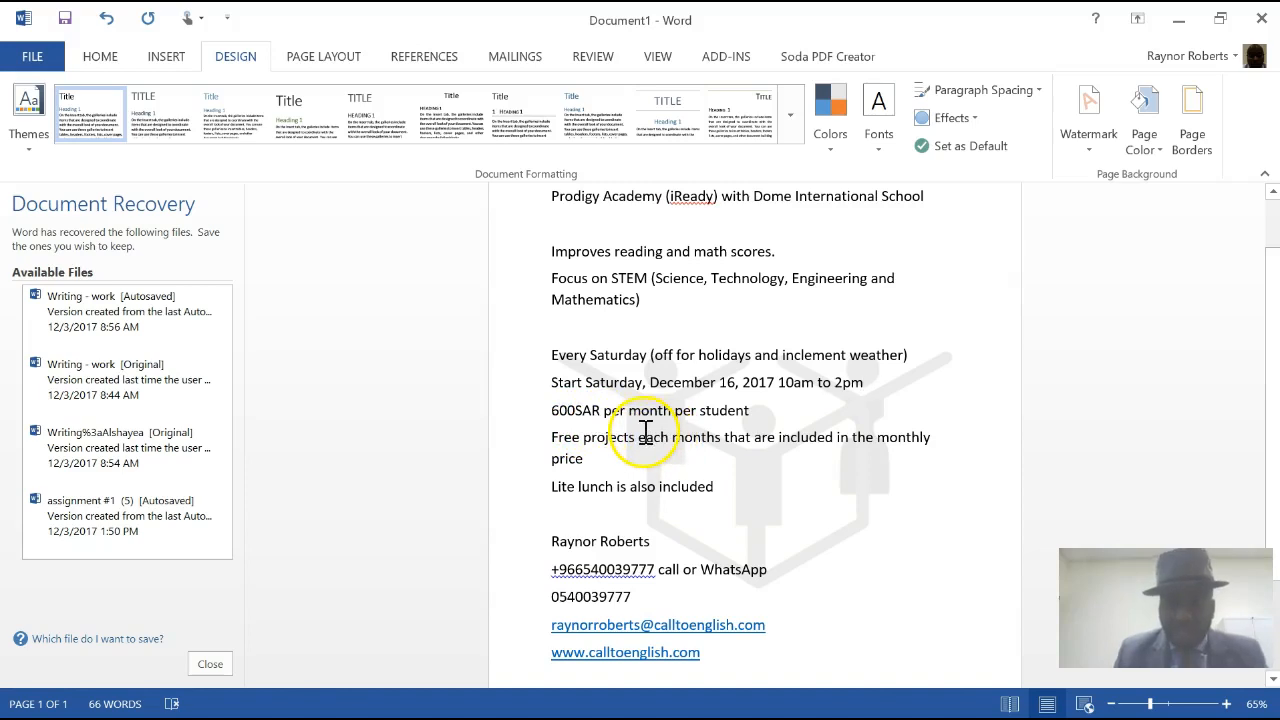
{"action": "mouse_move", "coordinate": [553, 425]}
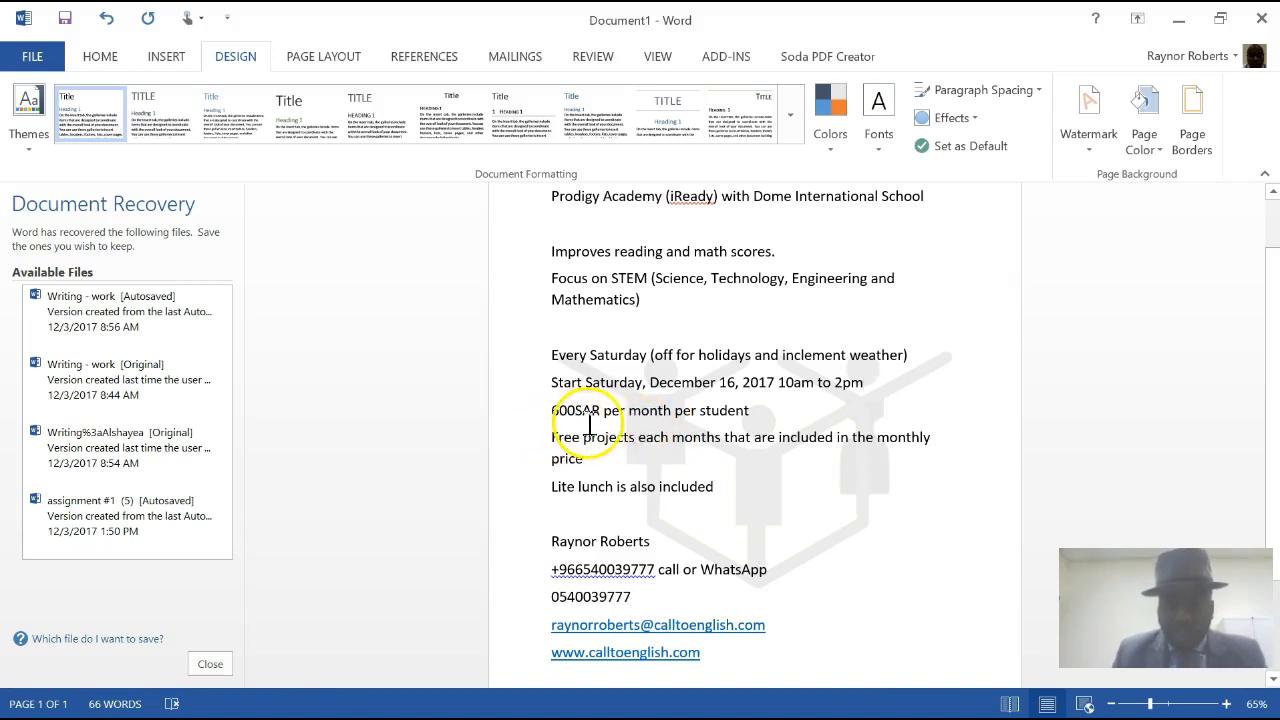
{"action": "left_click", "coordinate": [862, 382]}
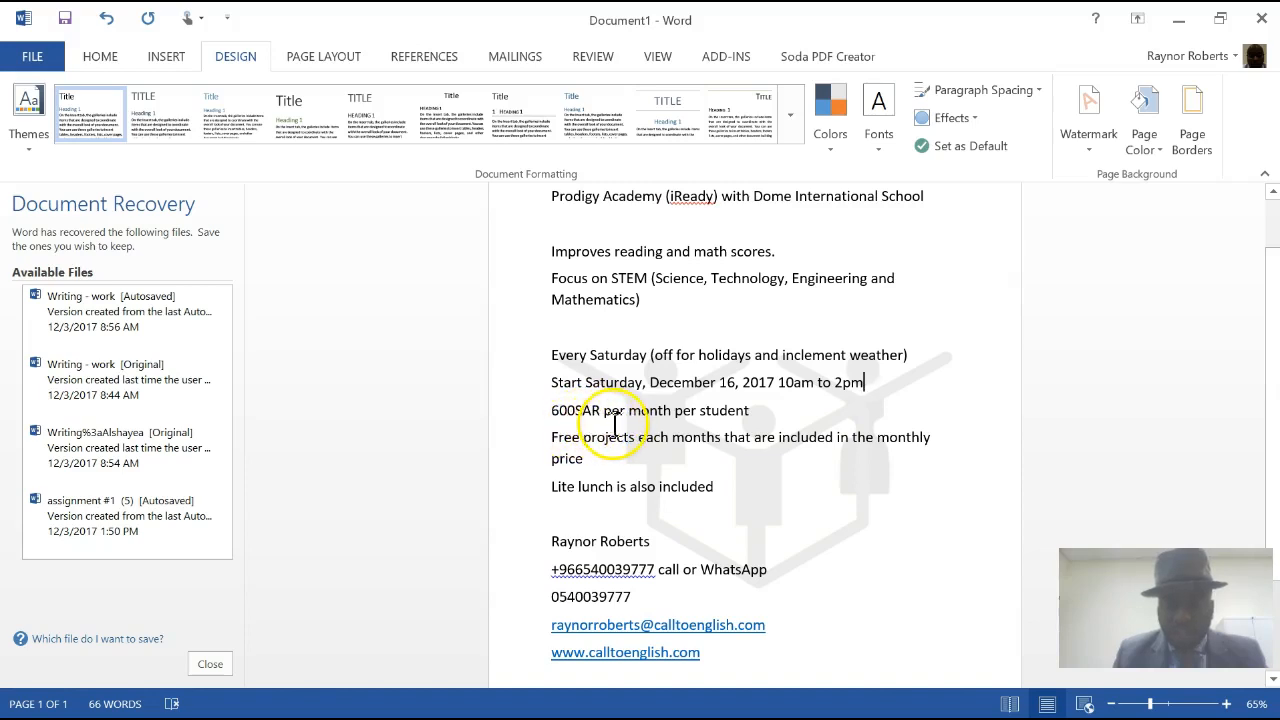
{"action": "mouse_move", "coordinate": [650, 427]}
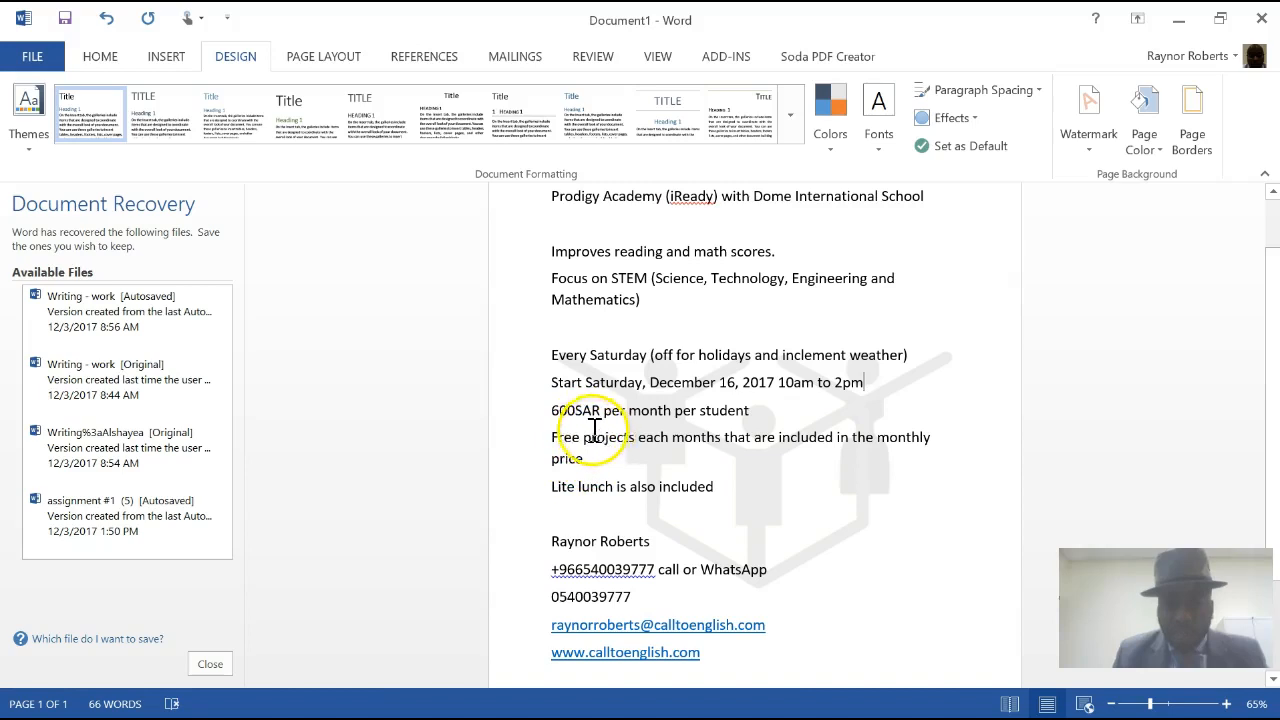
{"action": "mouse_move", "coordinate": [665, 425]}
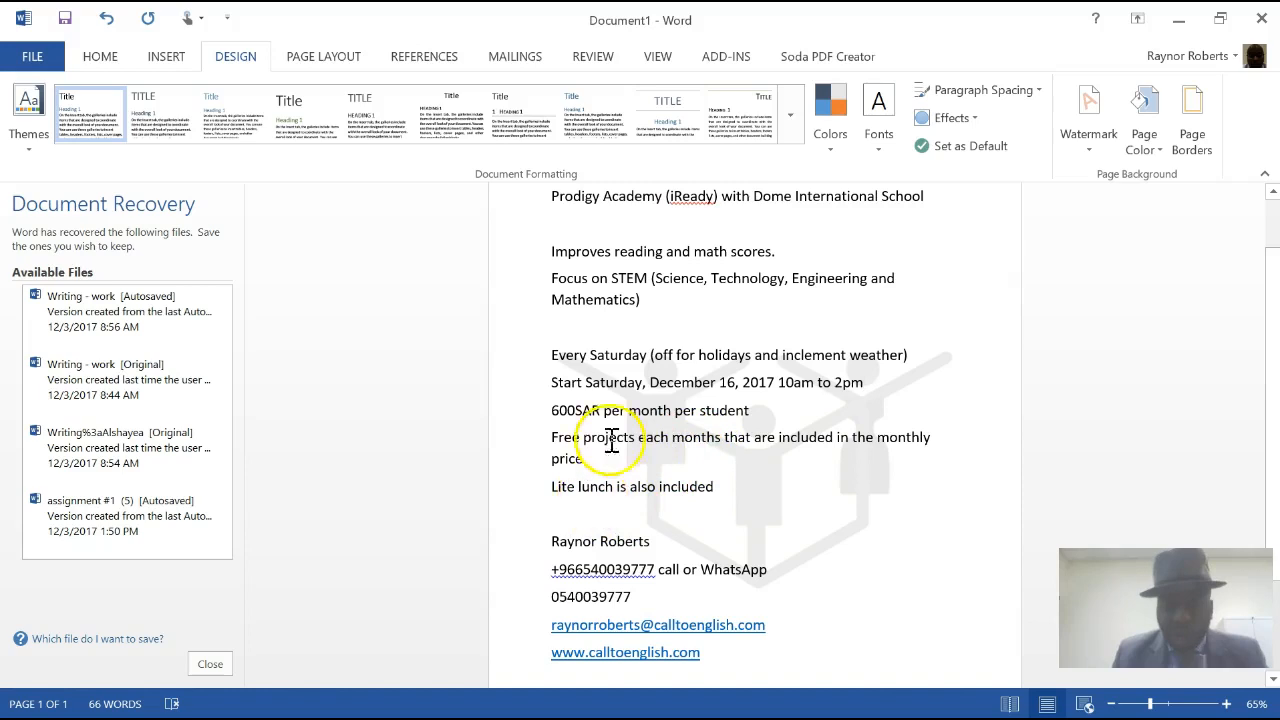
{"action": "mouse_move", "coordinate": [672, 500]}
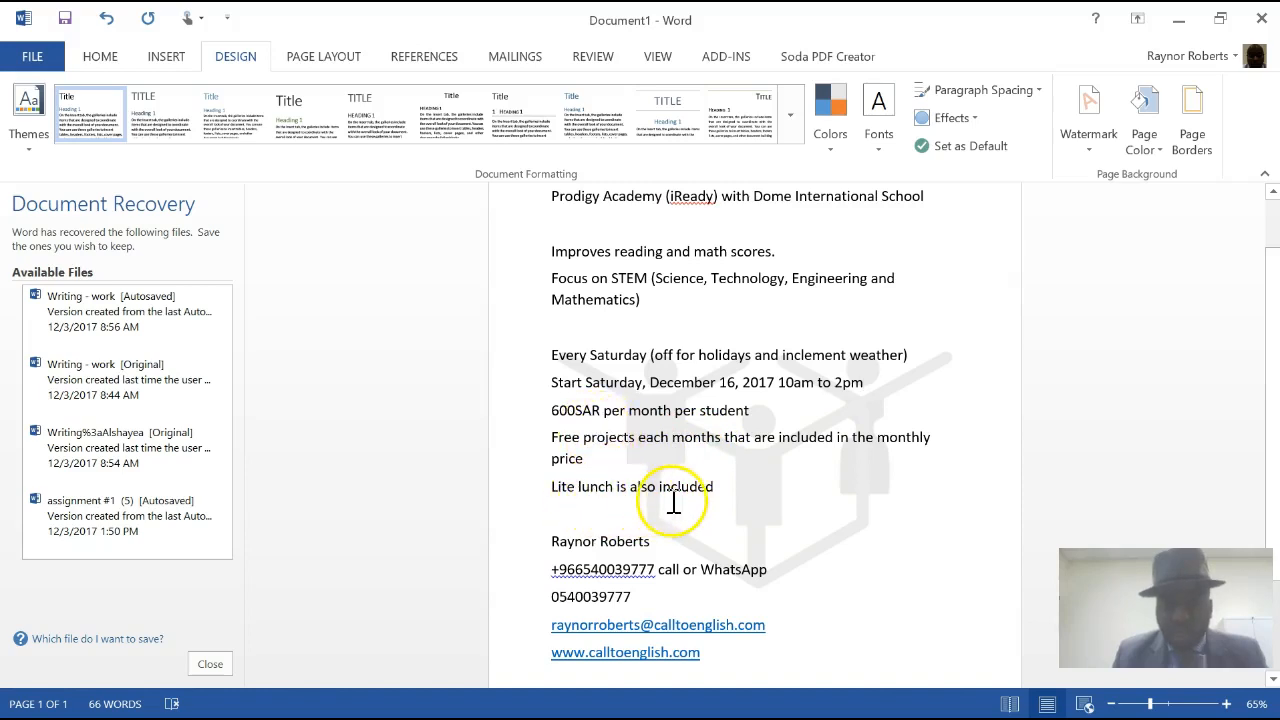
{"action": "mouse_move", "coordinate": [607, 436]}
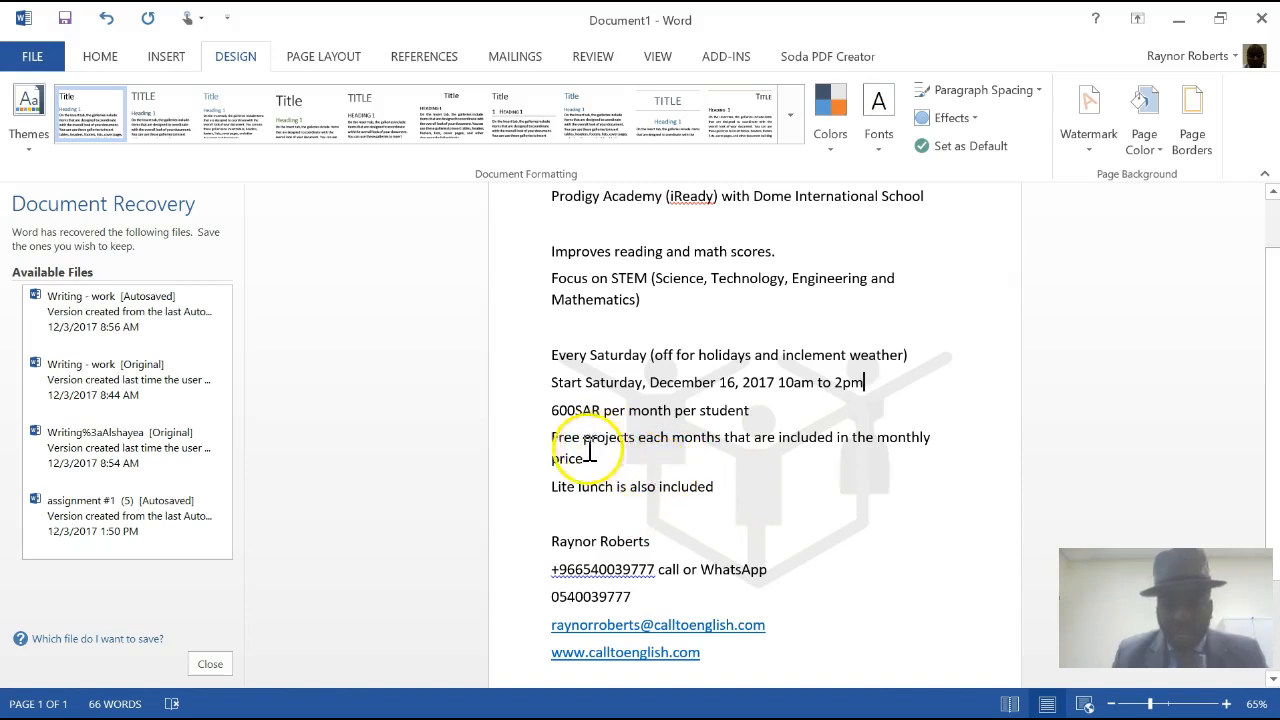
{"action": "mouse_move", "coordinate": [618, 535]}
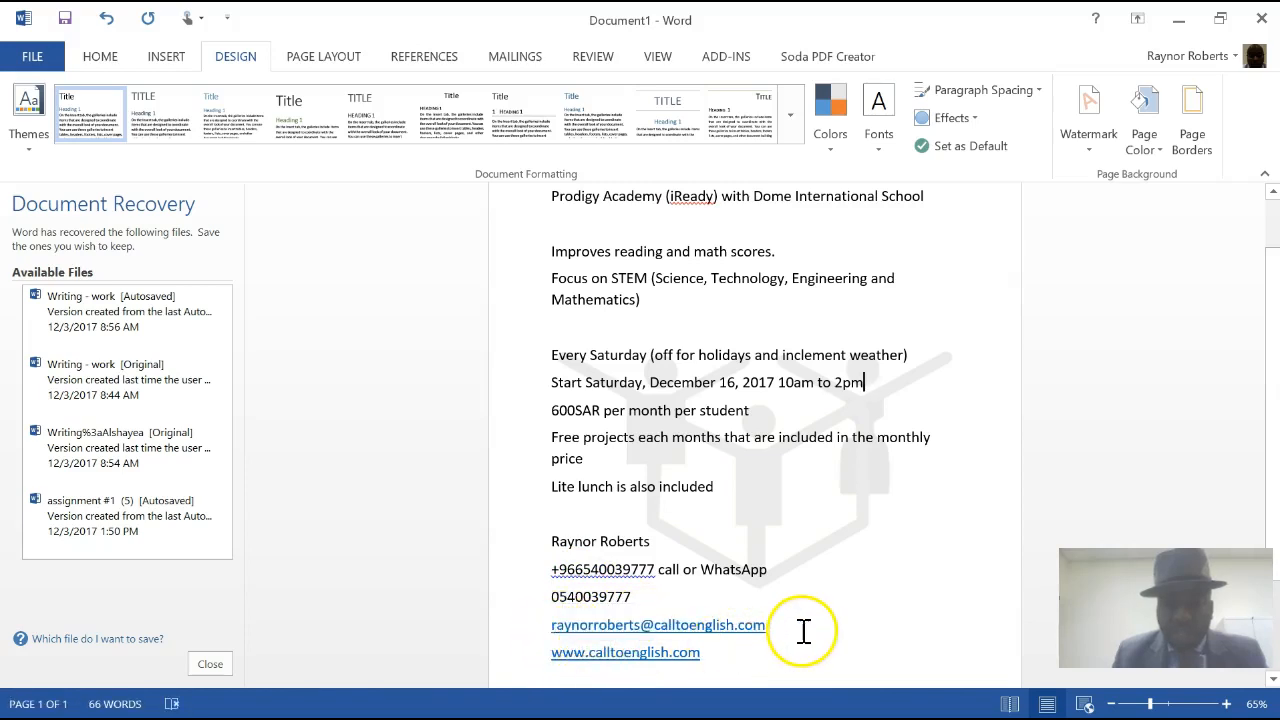
{"action": "mouse_move", "coordinate": [760, 651]}
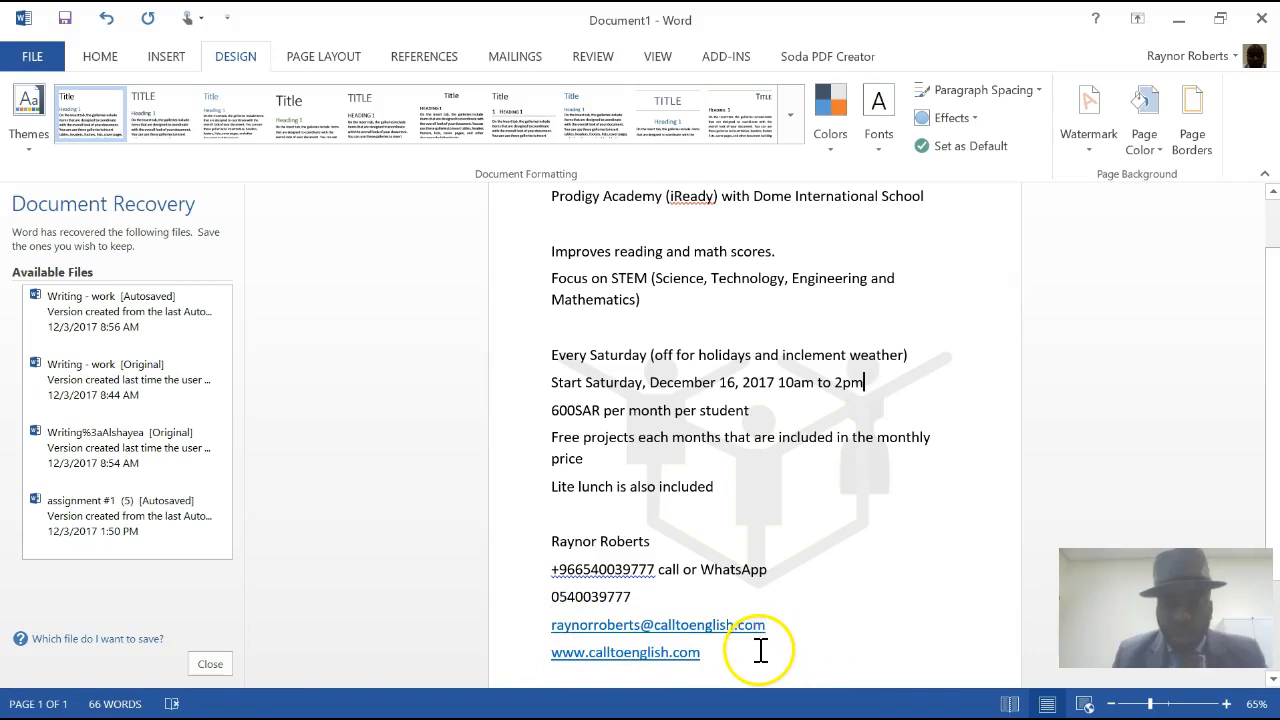
{"action": "mouse_move", "coordinate": [740, 645]}
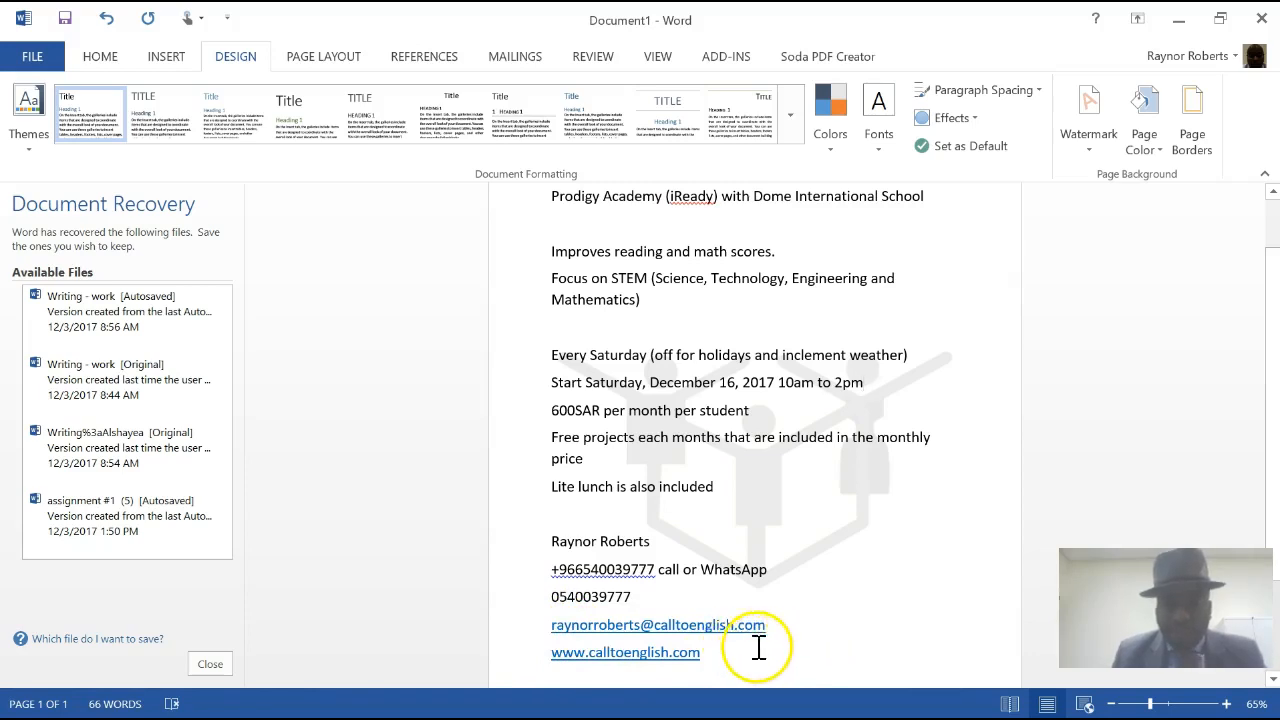
{"action": "mouse_move", "coordinate": [700, 660]}
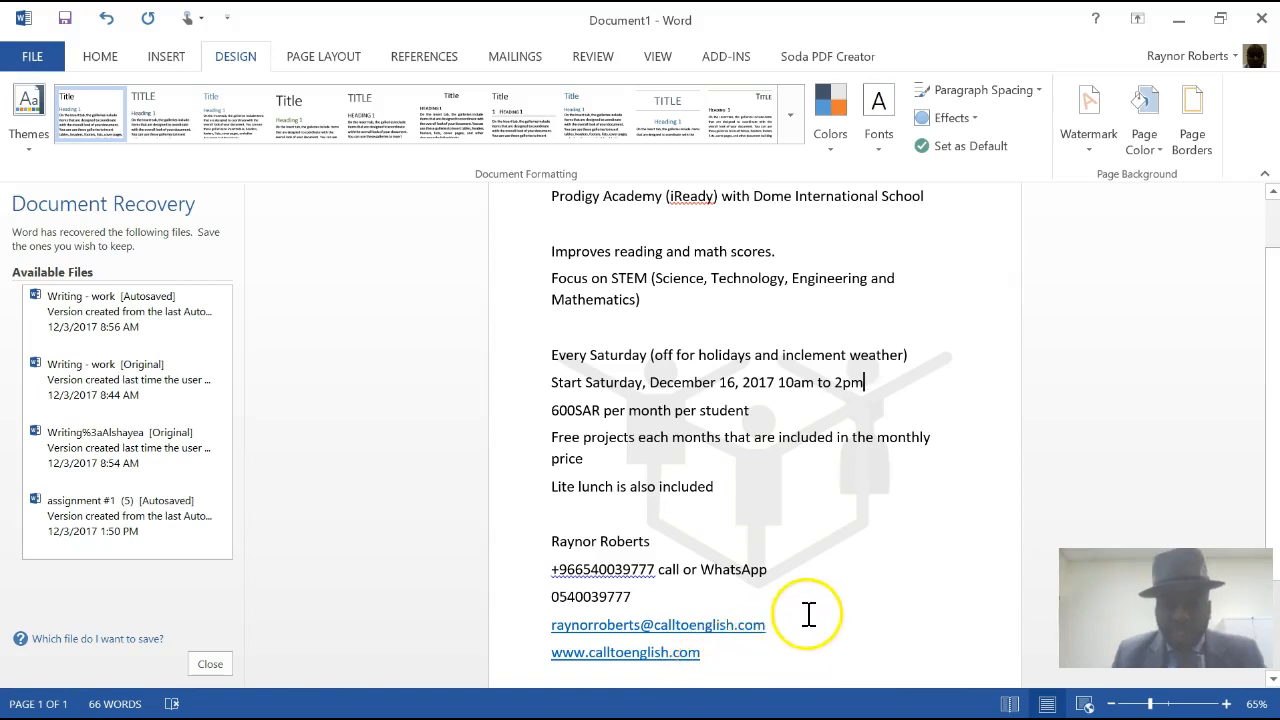
{"action": "mouse_move", "coordinate": [740, 585]}
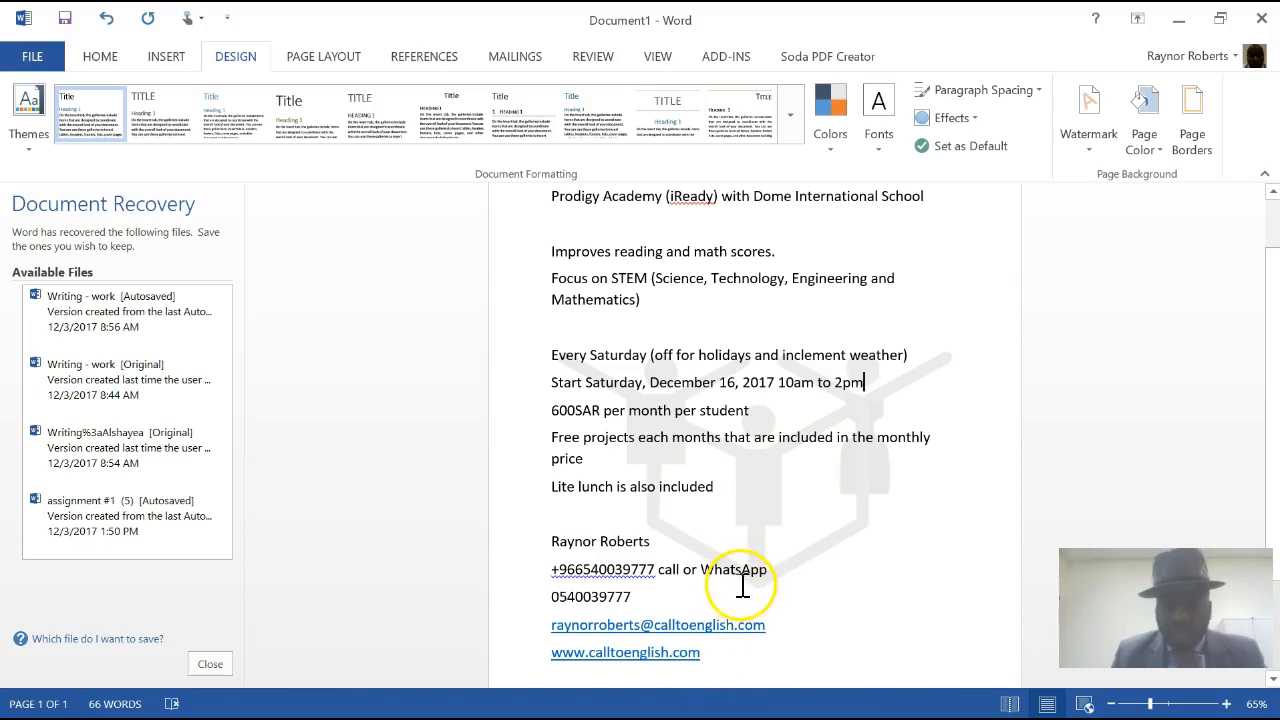
{"action": "mouse_move", "coordinate": [683, 585]}
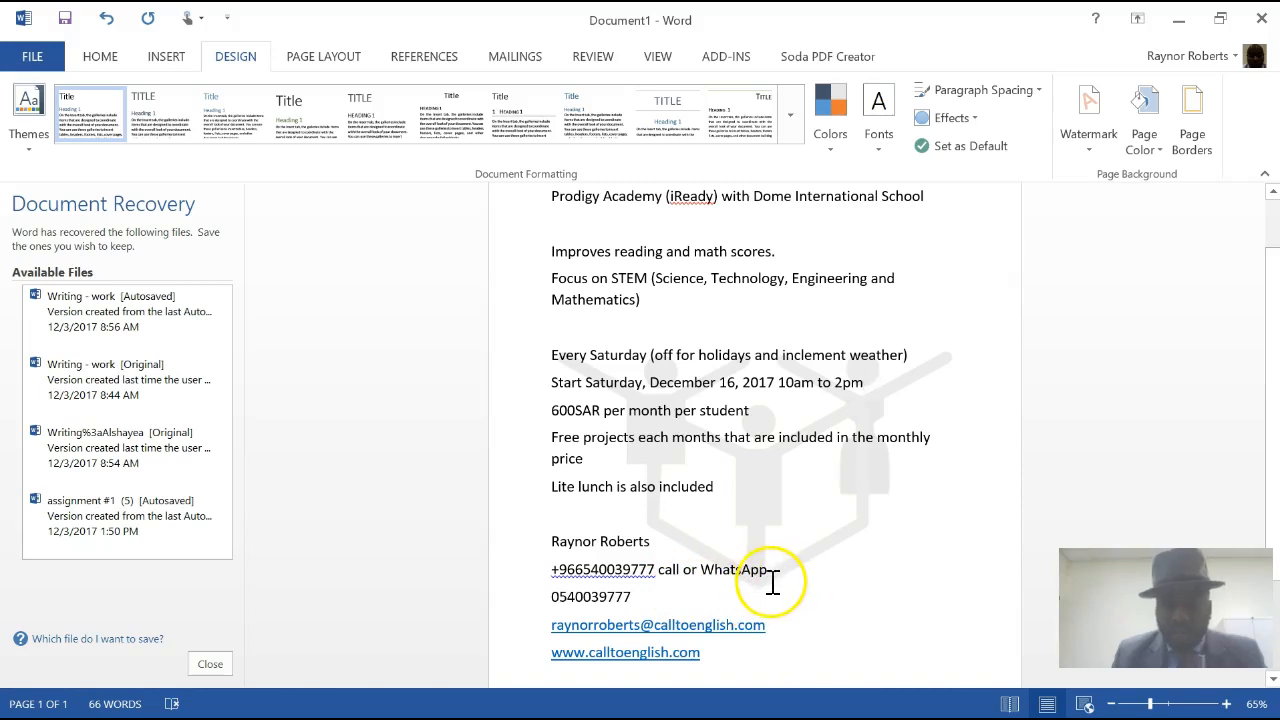
{"action": "mouse_move", "coordinate": [808, 559]}
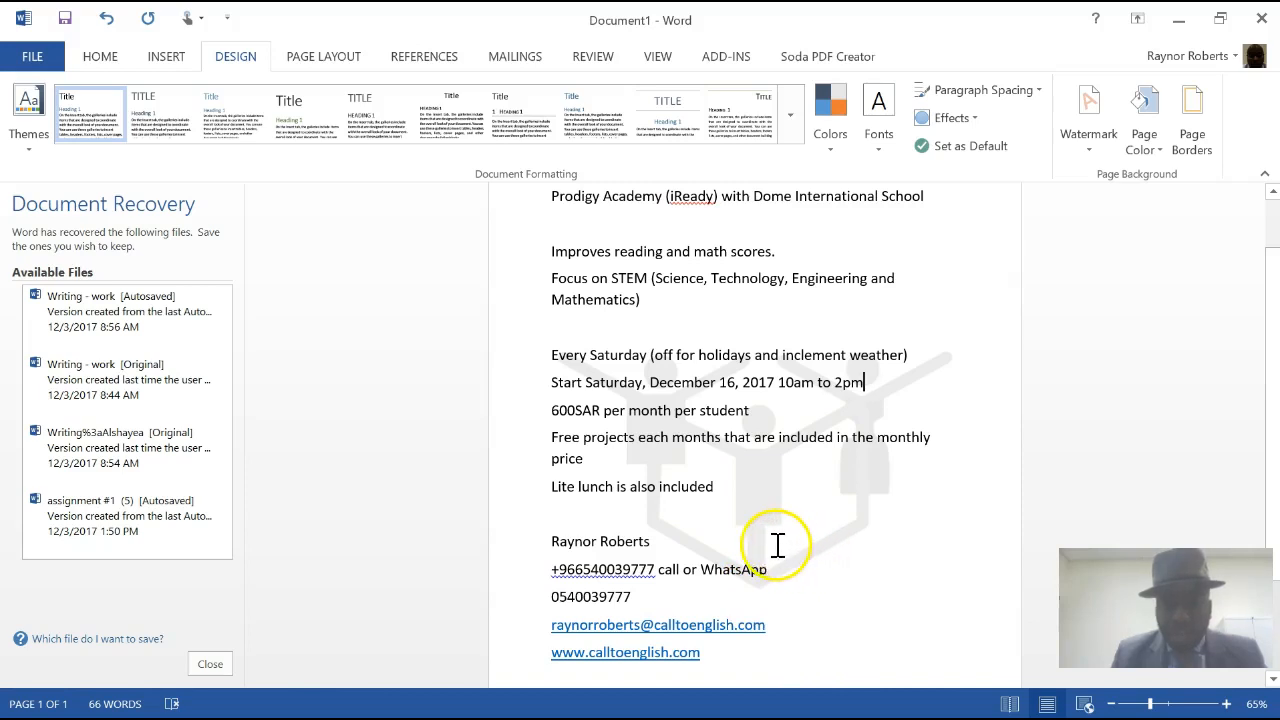
{"action": "mouse_move", "coordinate": [732, 542]}
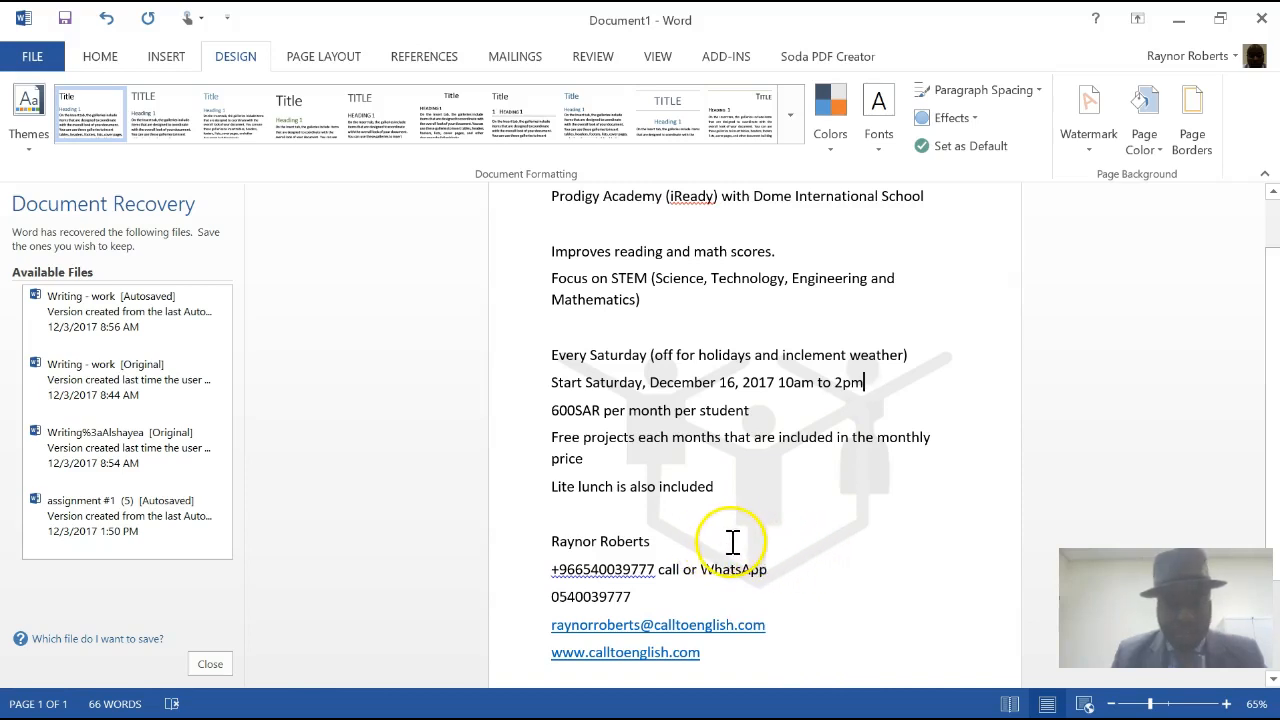
{"action": "mouse_move", "coordinate": [710, 541]}
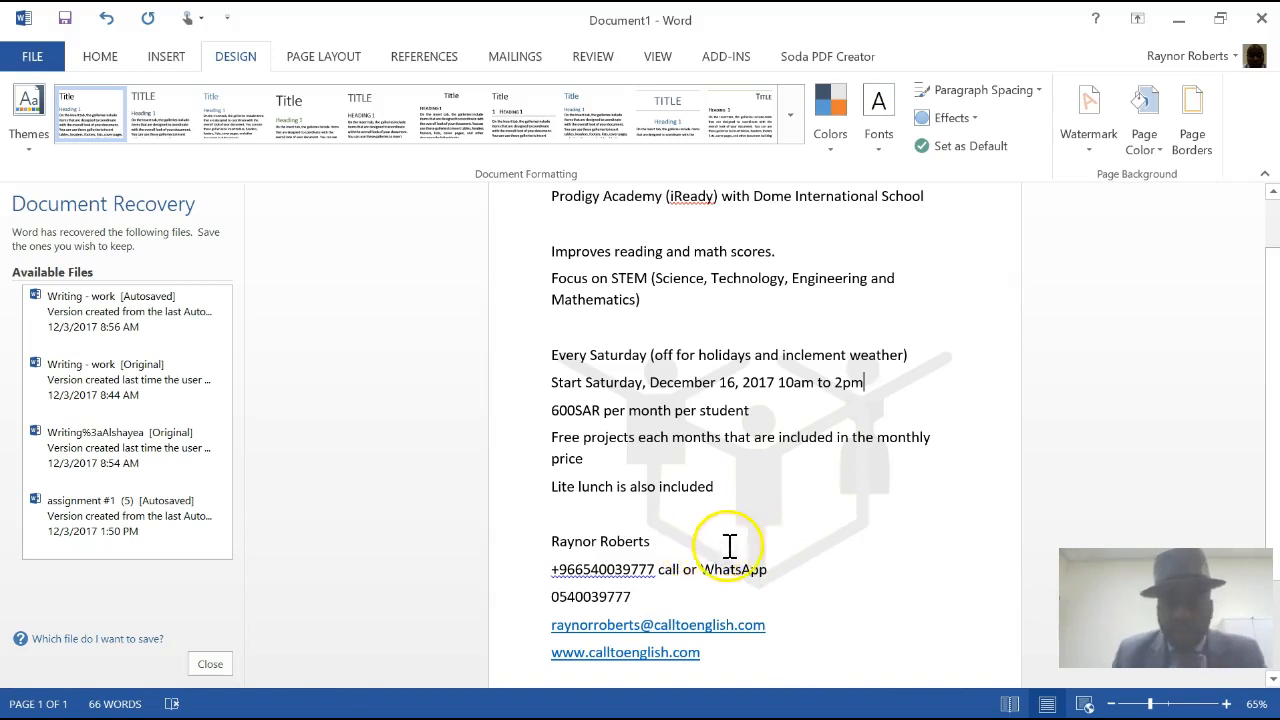
{"action": "mouse_move", "coordinate": [846, 546]}
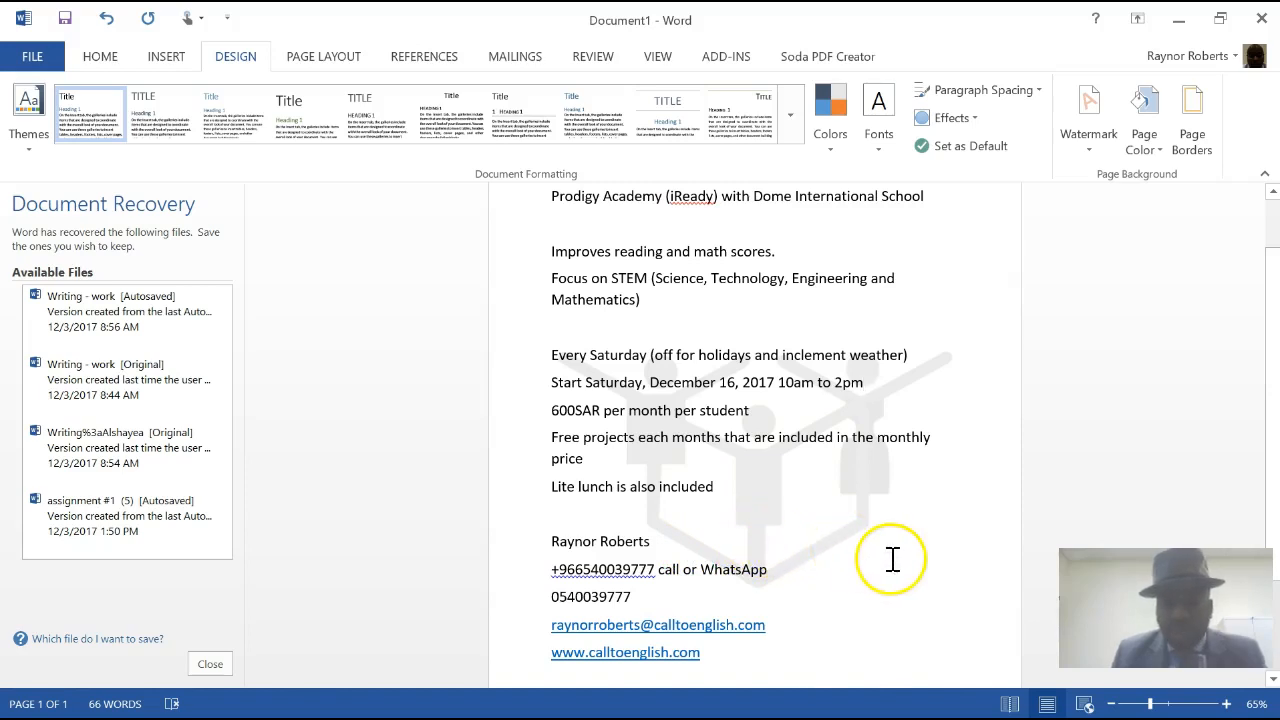
{"action": "mouse_move", "coordinate": [887, 560]}
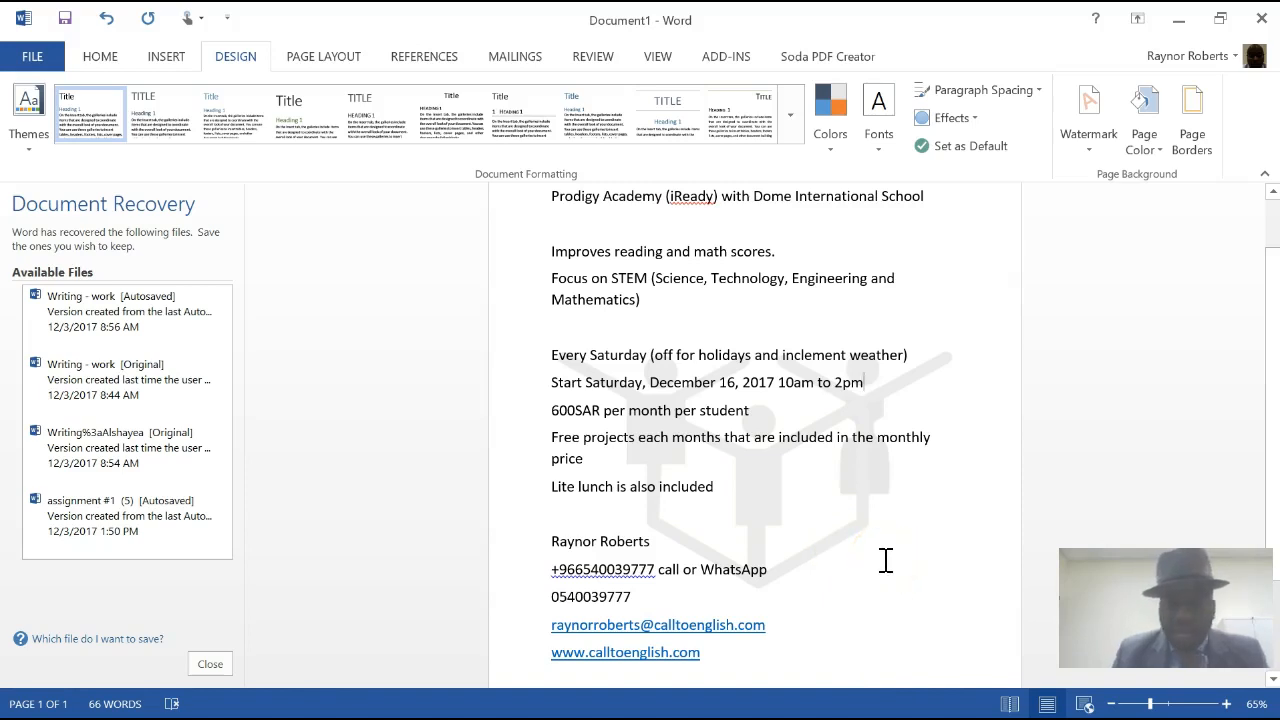
{"action": "left_click", "coordinate": [863, 382]}
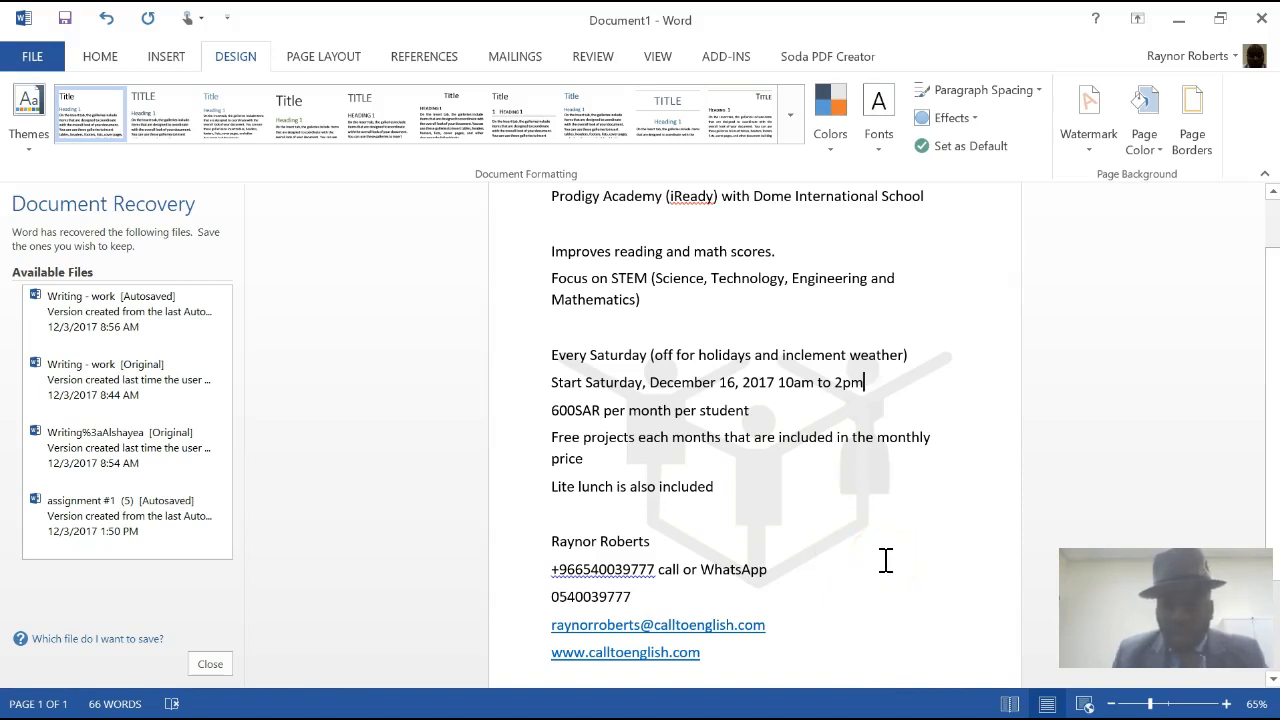